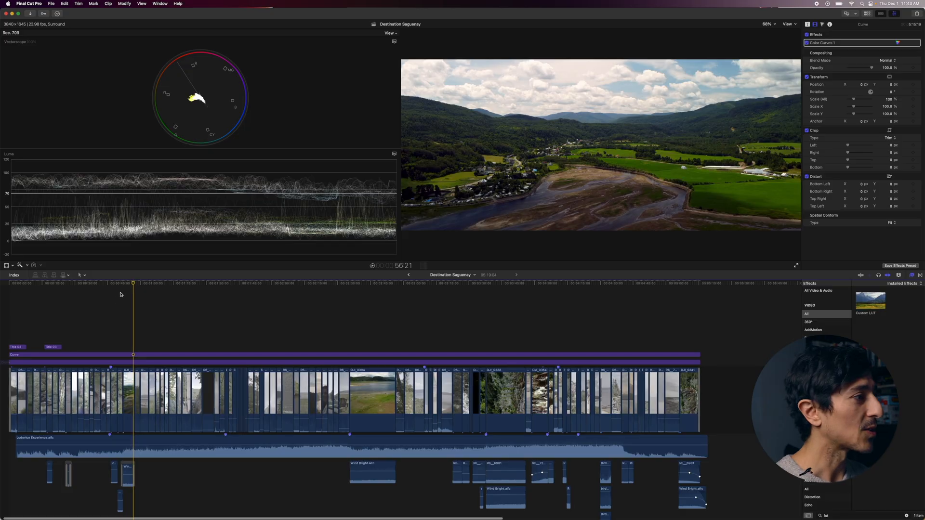
Step: Park the playhead on the forest waterfall shot early in the Destination Saguenay timeline
{"action": "left_click", "coordinate": [424, 286]}
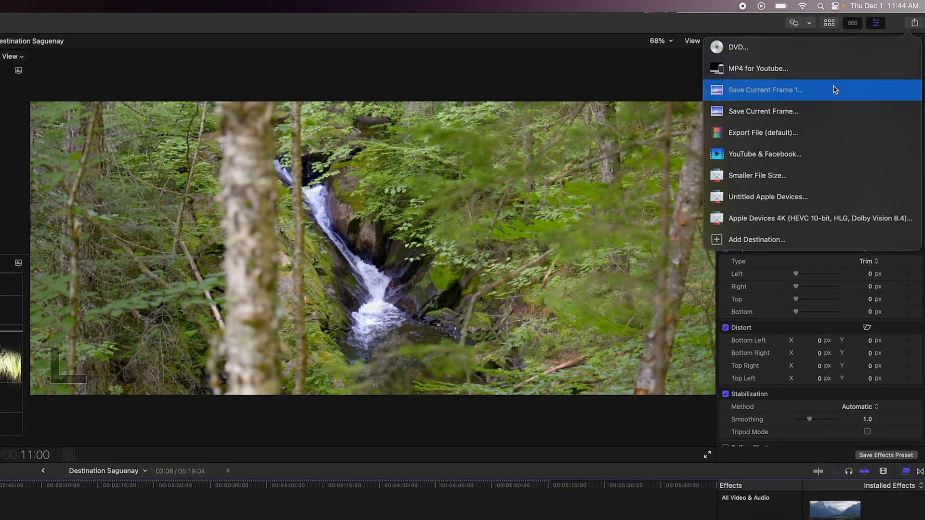
Step: Save the current waterfall frame as a still into a new Desktop folder named LUT TUTORIAL
{"action": "left_click", "coordinate": [766, 90]}
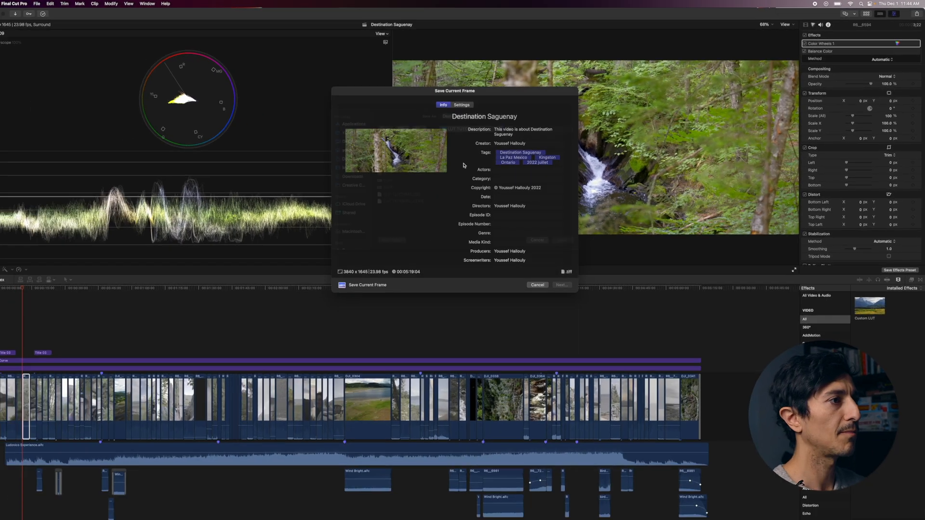
{"action": "left_click", "coordinate": [399, 245]}
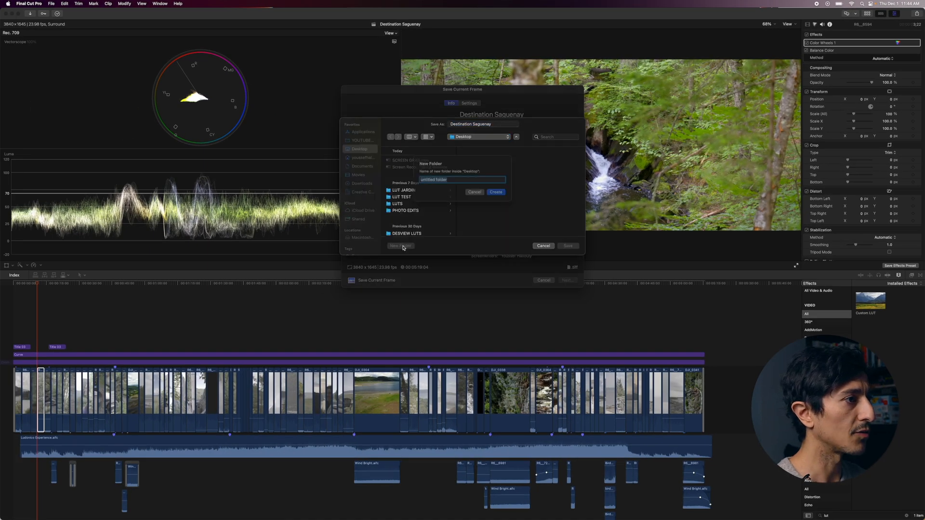
{"action": "type", "text": "LUT TU"}
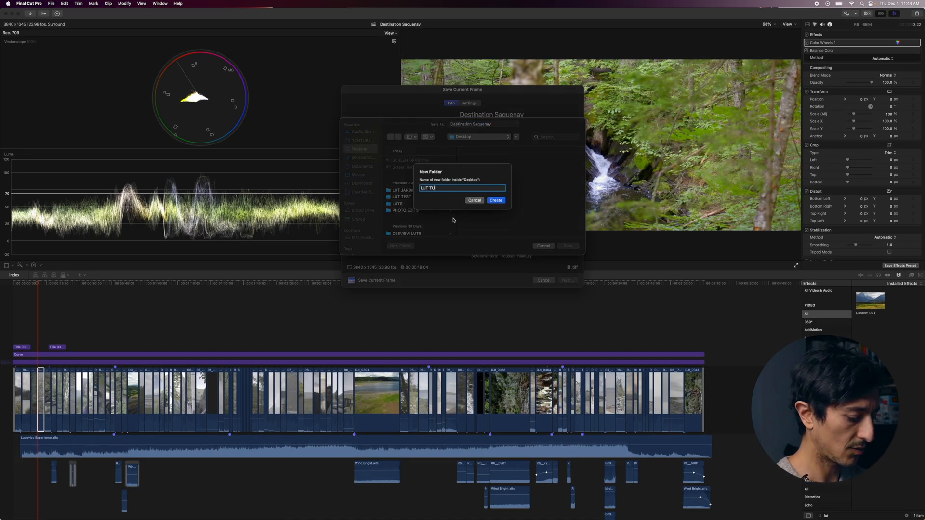
{"action": "left_click", "coordinate": [495, 200]}
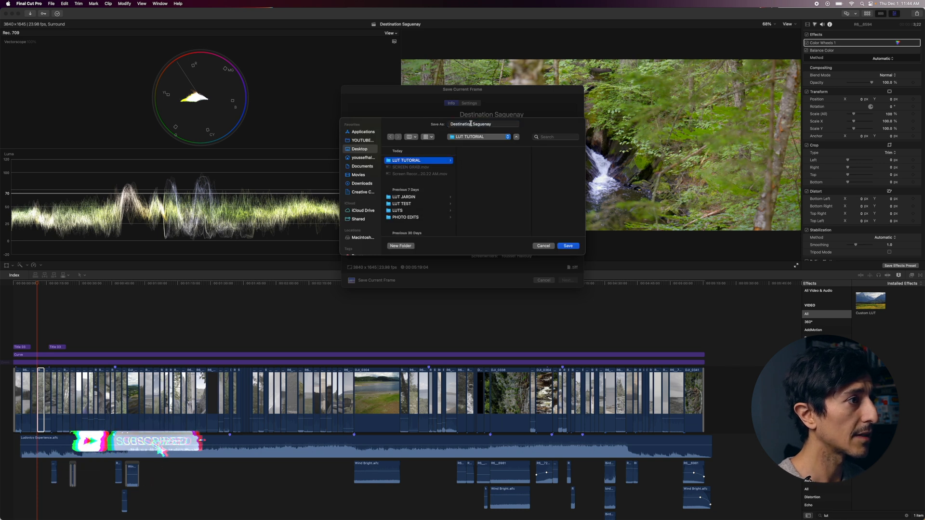
{"action": "left_click", "coordinate": [567, 246]}
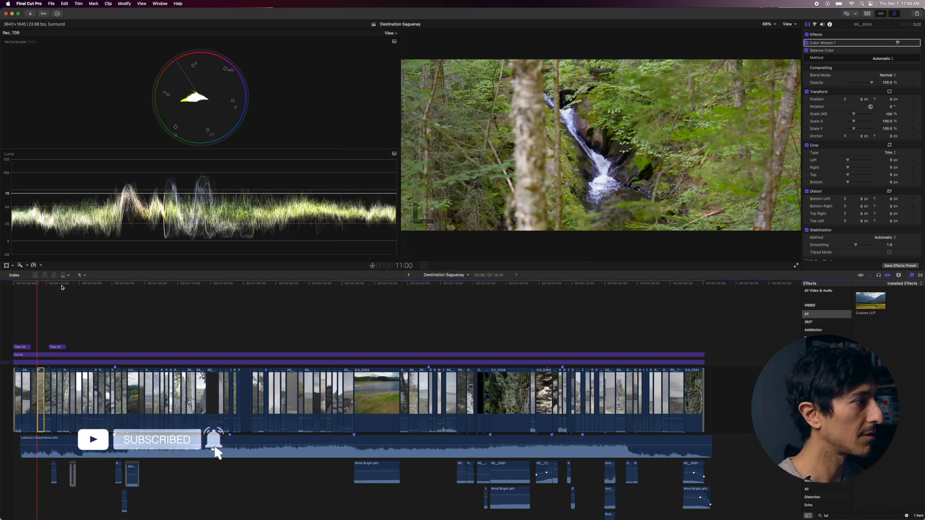
Step: Save stills of the shoreline and hiker shots into the LUT TUTORIAL folder
{"action": "left_click", "coordinate": [107, 283]}
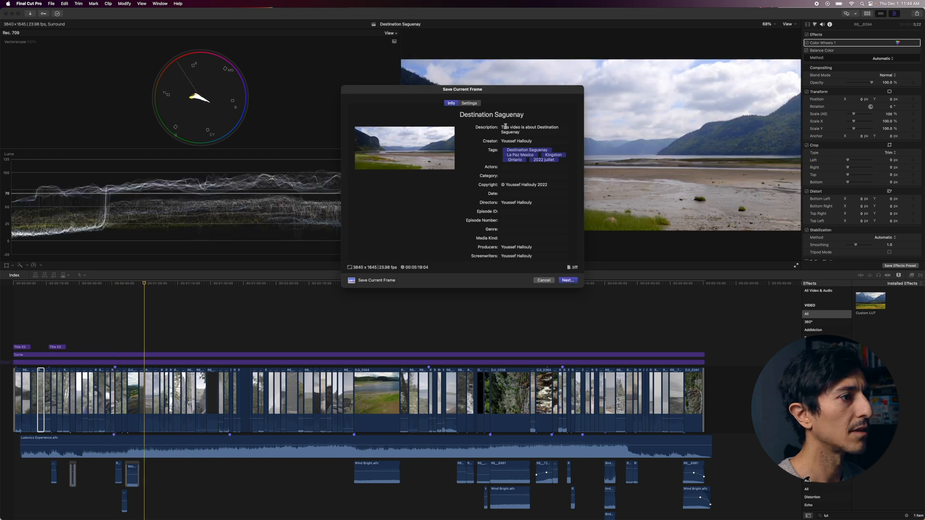
{"action": "left_click", "coordinate": [566, 279]}
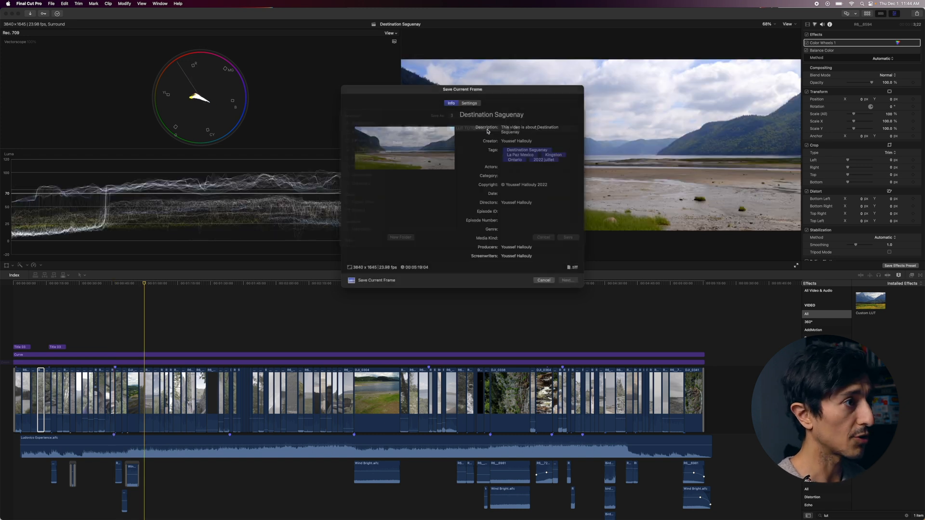
{"action": "left_click", "coordinate": [542, 280]}
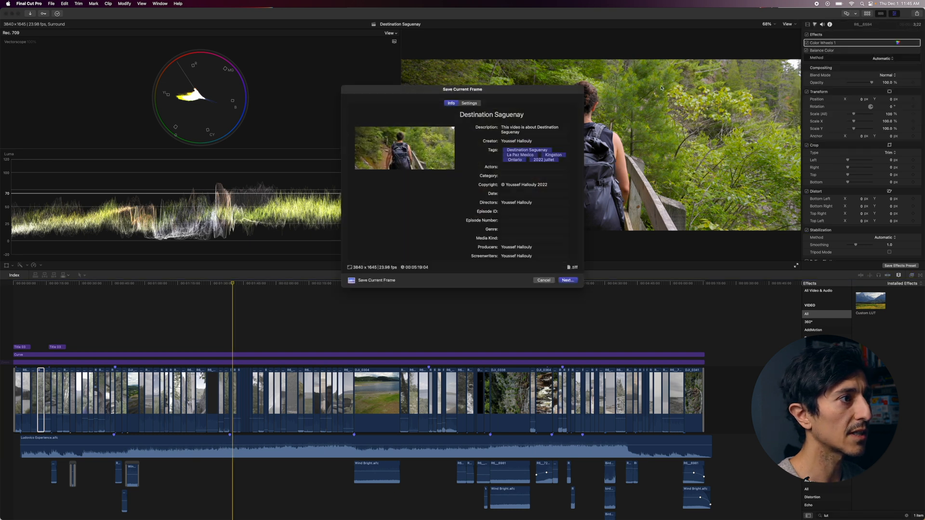
{"action": "left_click", "coordinate": [566, 280]}
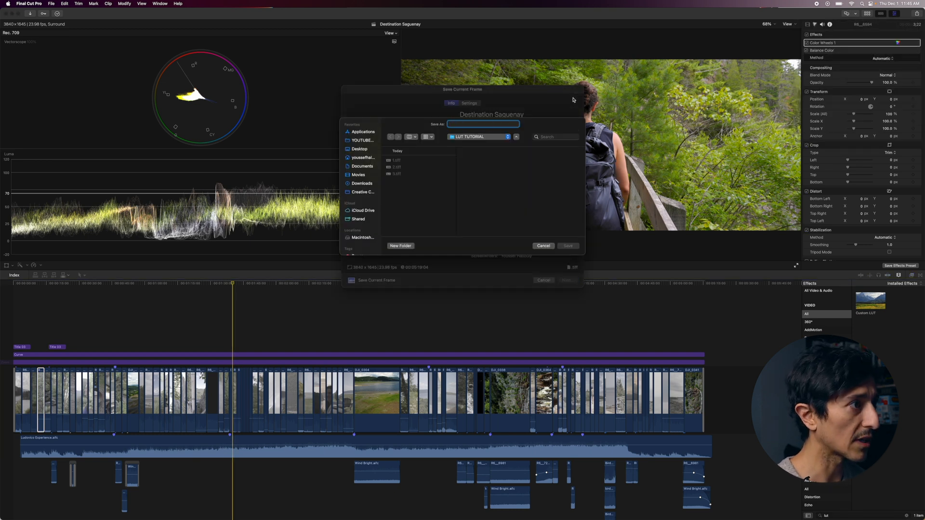
{"action": "left_click", "coordinate": [542, 246]}
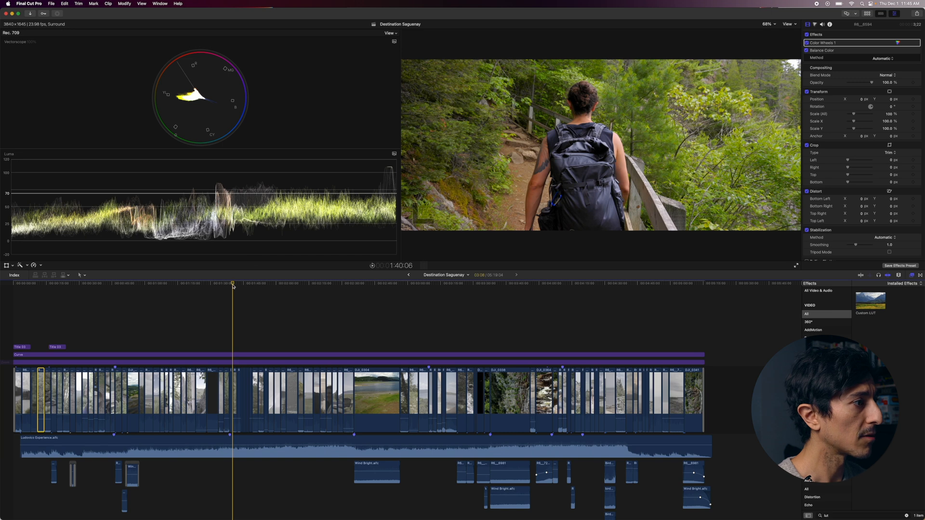
Step: Save stills of another shot and the riverside shot with the seated person into LUT TUTORIAL
{"action": "left_click", "coordinate": [366, 283]}
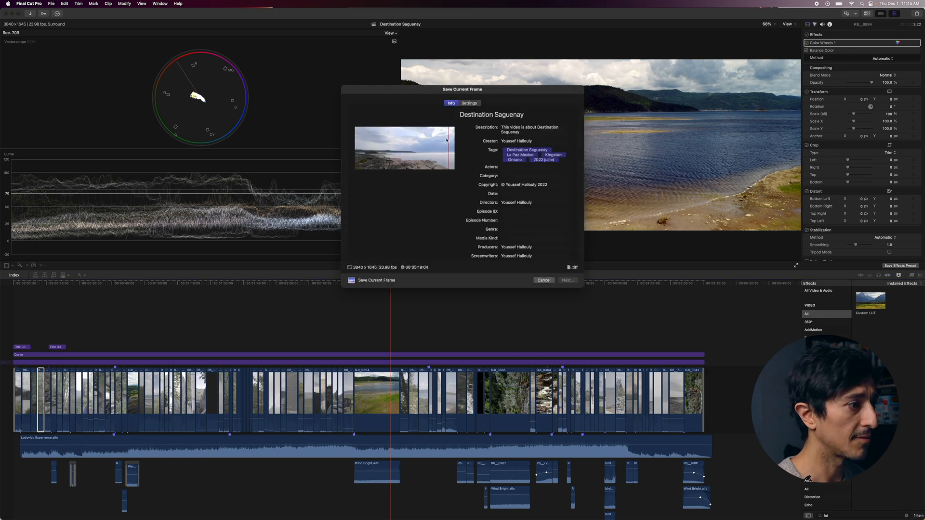
{"action": "left_click", "coordinate": [543, 279]}
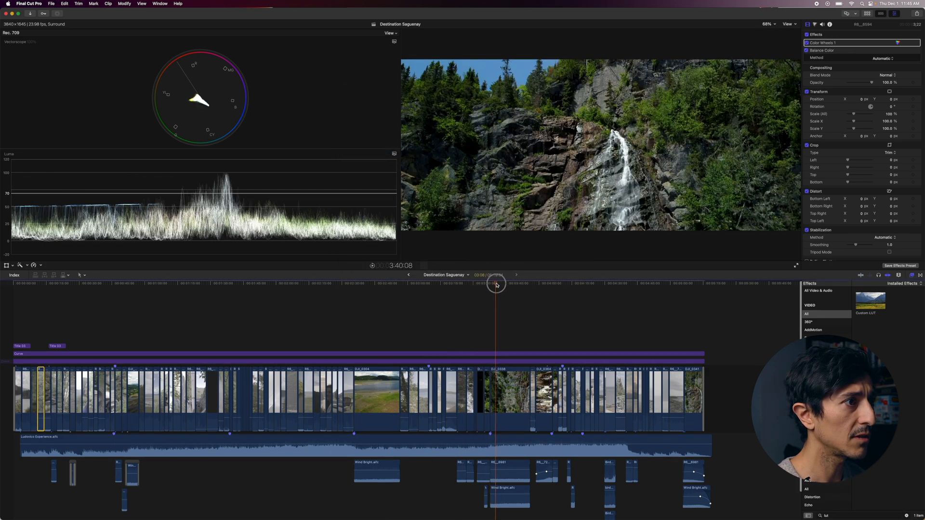
{"action": "left_click", "coordinate": [568, 282]}
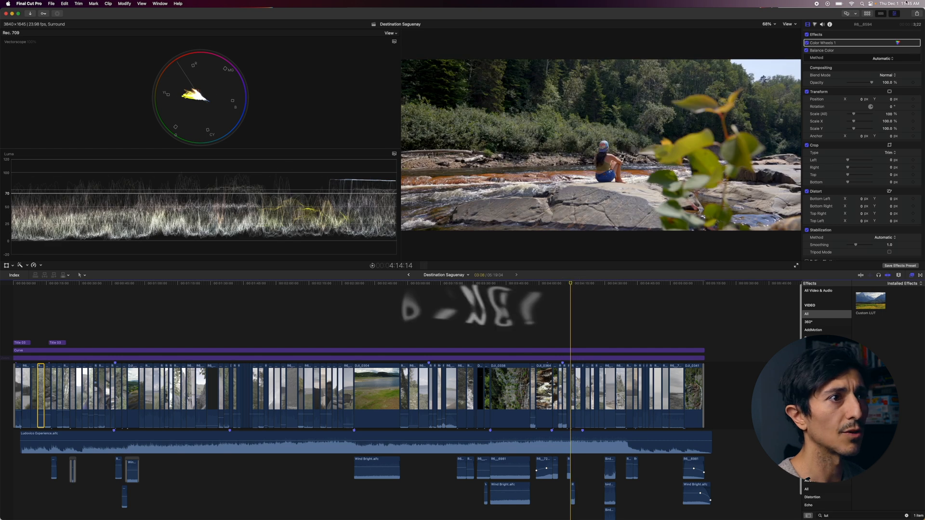
{"action": "left_click", "coordinate": [910, 13]}
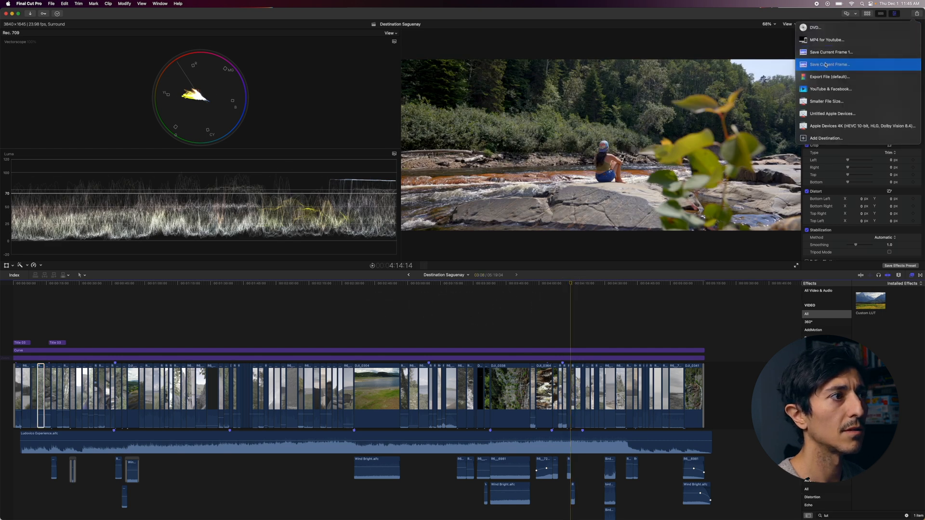
{"action": "left_click", "coordinate": [828, 64]}
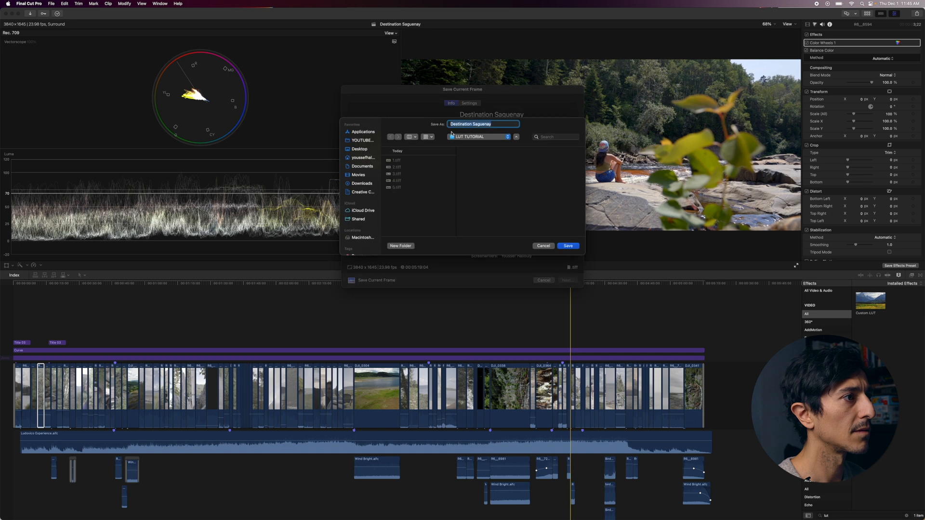
{"action": "left_click", "coordinate": [542, 246]}
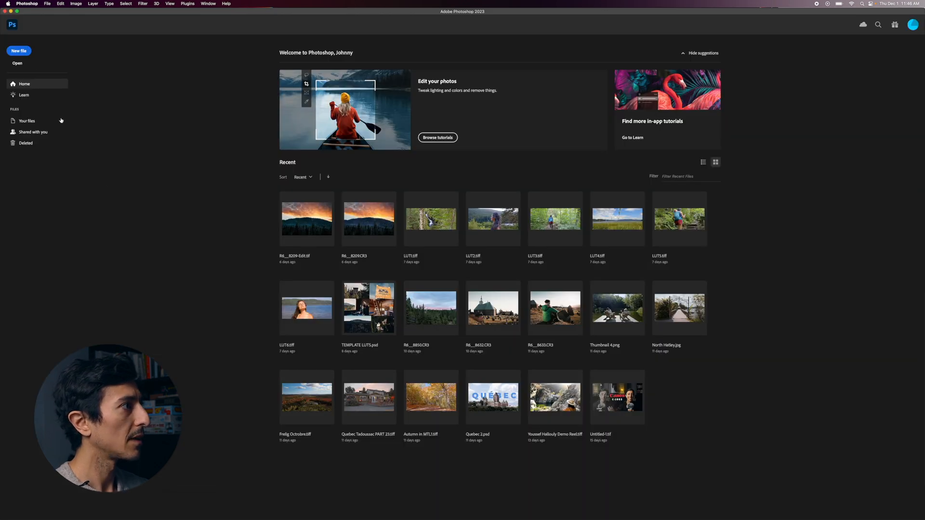
Step: Create a new blank square Photoshop document to hold the exported stills
{"action": "left_click", "coordinate": [18, 51]}
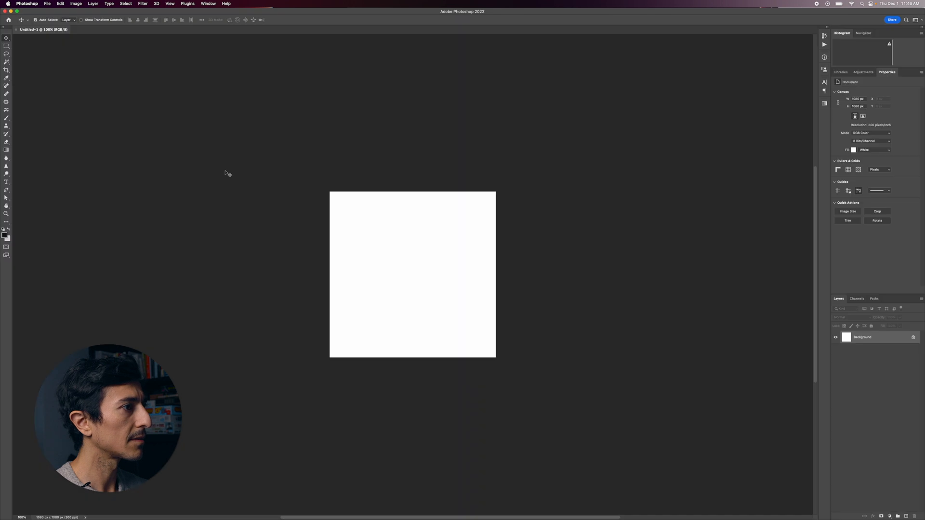
{"action": "mouse_move", "coordinate": [506, 255]}
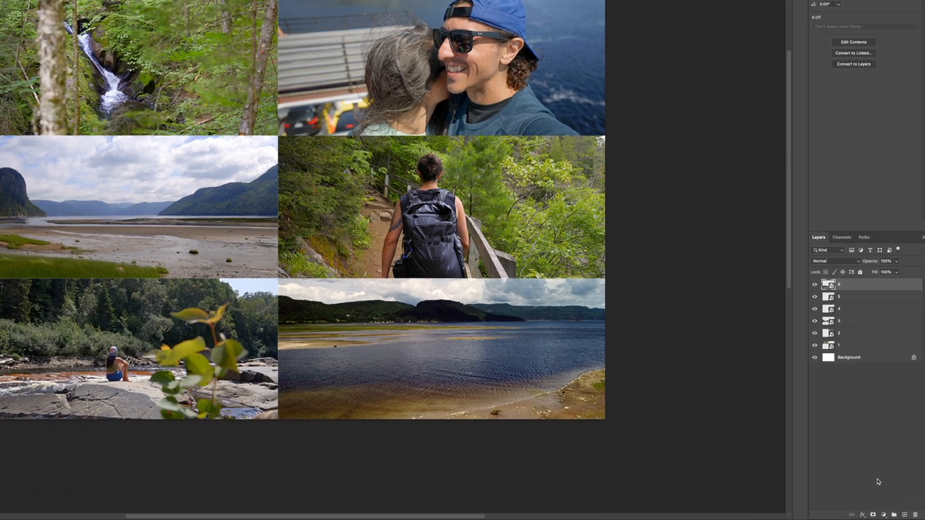
Step: Add a Levels adjustment layer above the photo grid and shift its midtones
{"action": "left_click", "coordinate": [879, 513]}
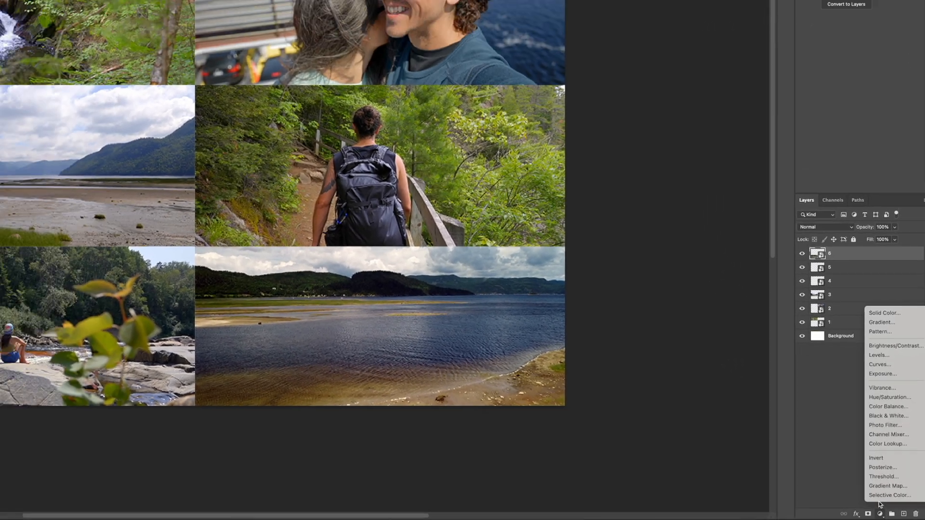
{"action": "left_click", "coordinate": [879, 355]}
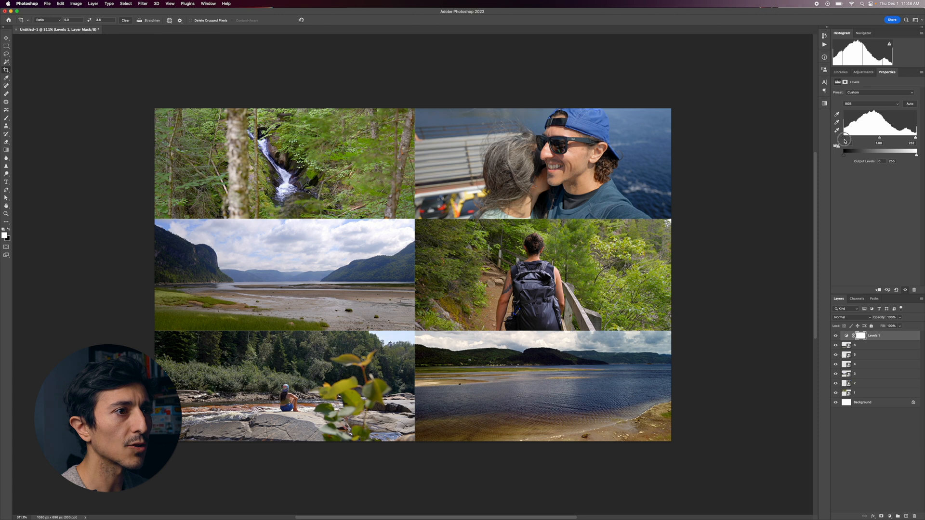
{"action": "left_click_drag", "start_coordinate": [836, 136], "coordinate": [846, 136]}
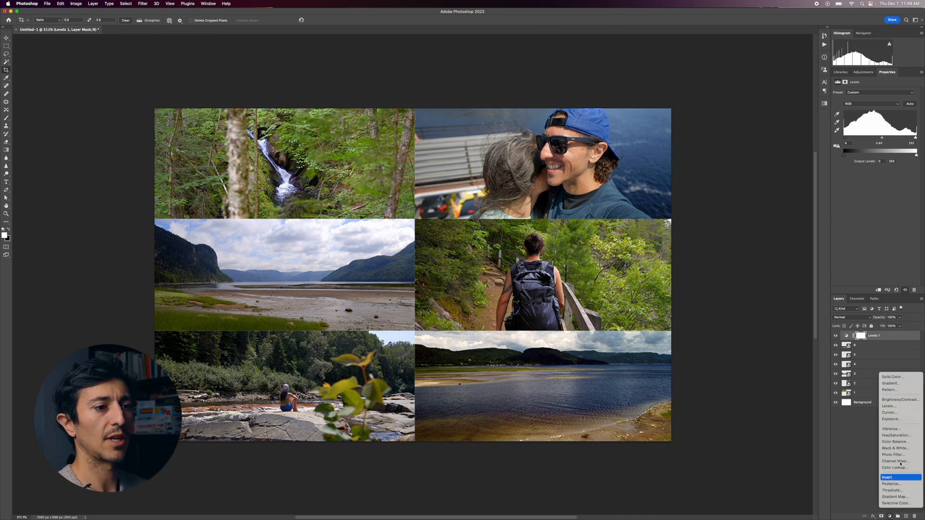
Step: Add a Curves adjustment layer above Levels and reshape its curve to boost contrast
{"action": "left_click", "coordinate": [889, 412]}
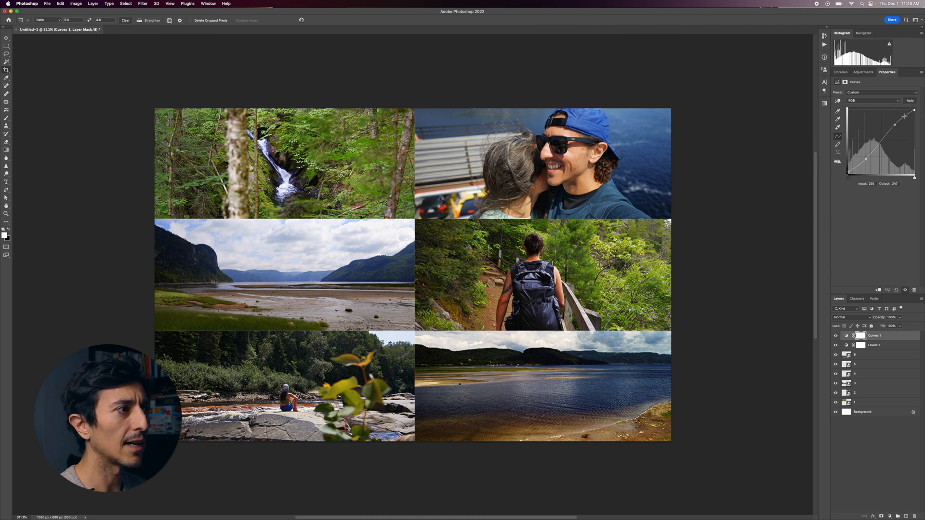
{"action": "left_click", "coordinate": [835, 335]}
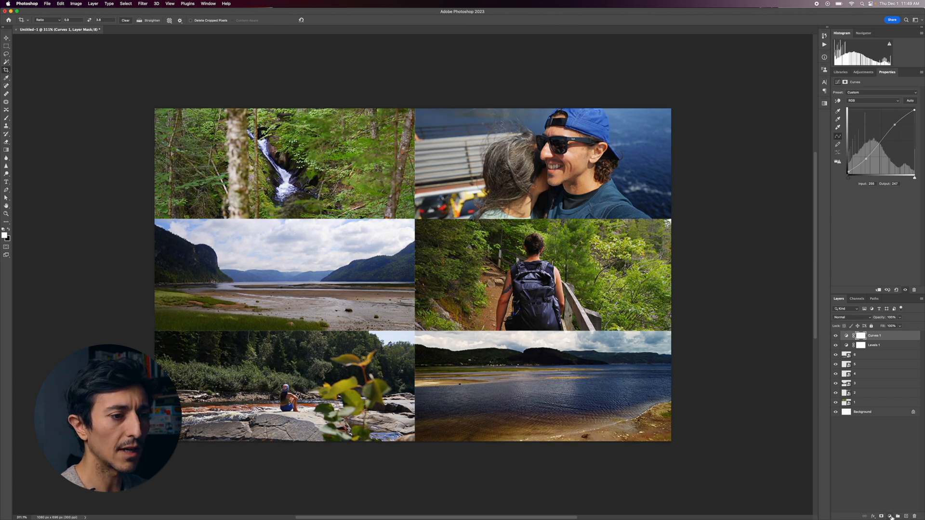
Step: Add a Solid Color fill layer in a bright golden yellow above the Curves layer
{"action": "left_click", "coordinate": [890, 517]}
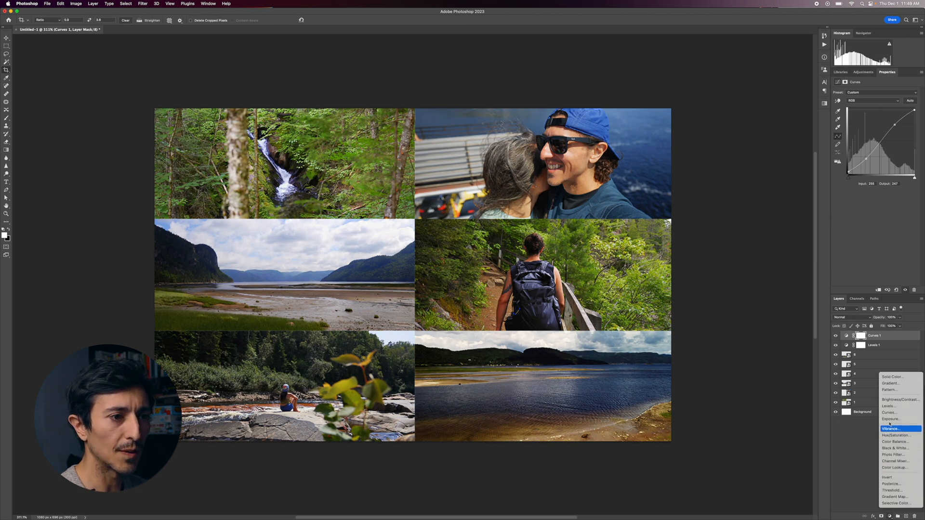
{"action": "left_click", "coordinate": [889, 376]}
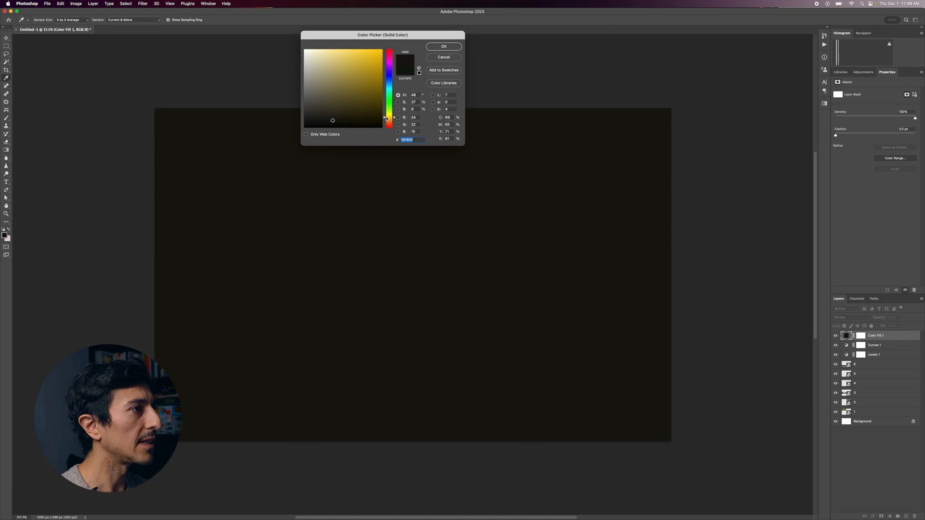
{"action": "left_click", "coordinate": [356, 90]}
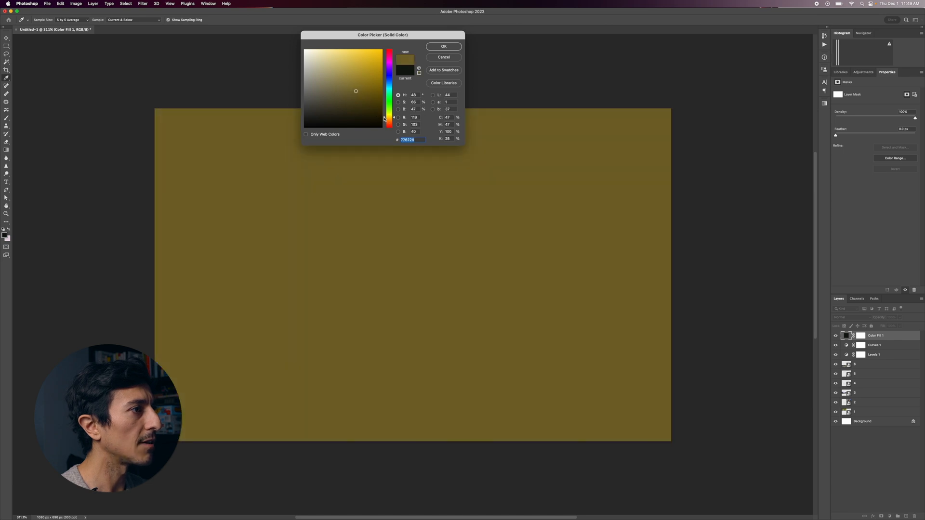
{"action": "left_click_drag", "start_coordinate": [385, 115], "coordinate": [384, 118]}
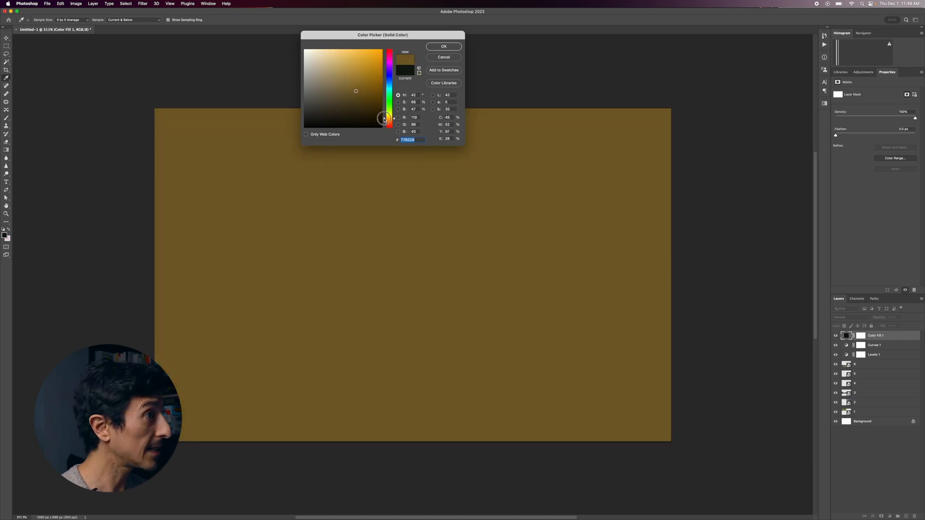
{"action": "left_click", "coordinate": [366, 68]}
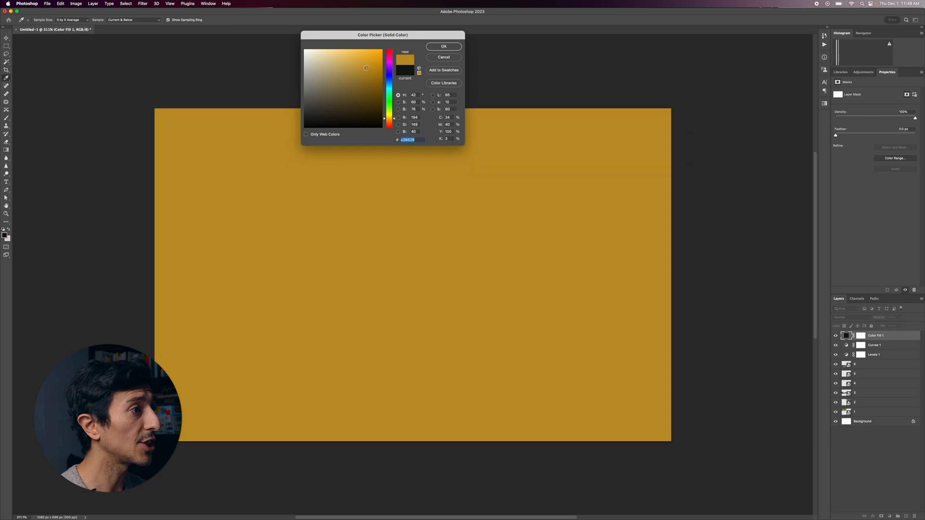
{"action": "left_click", "coordinate": [443, 47]}
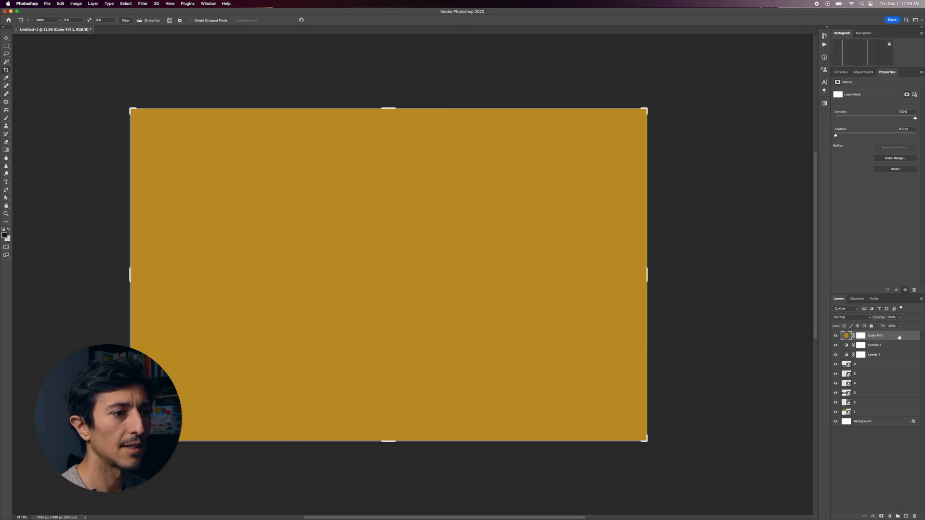
Step: Blend the golden fill into only the brighter tones with a soft split, then lower its opacity
{"action": "double_click", "coordinate": [875, 335]}
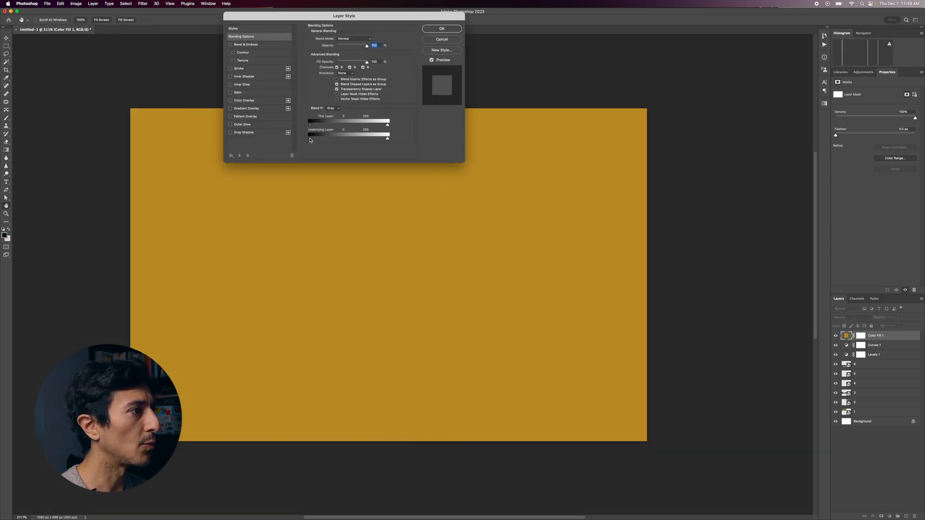
{"action": "left_click_drag", "start_coordinate": [309, 138], "coordinate": [343, 138]}
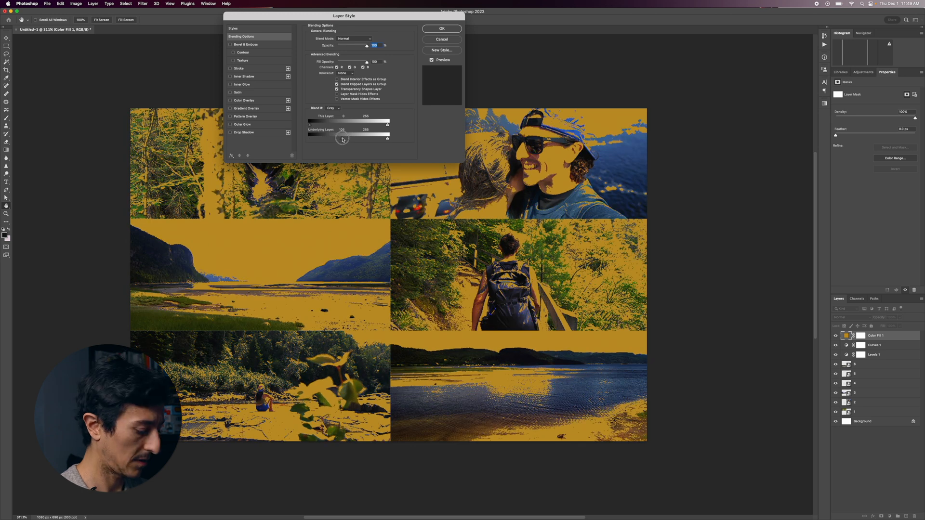
{"action": "left_click_drag", "start_coordinate": [341, 138], "coordinate": [347, 138]}
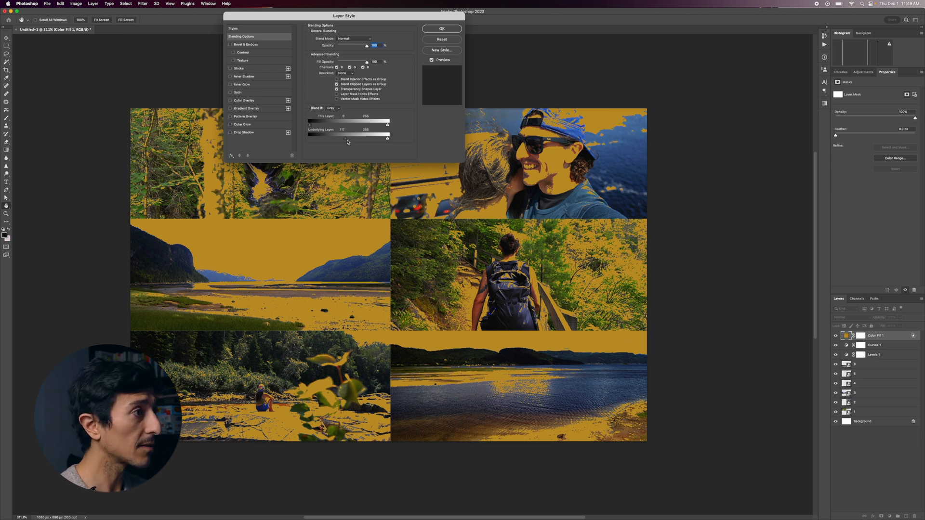
{"action": "left_click_drag", "start_coordinate": [343, 138], "coordinate": [375, 138]}
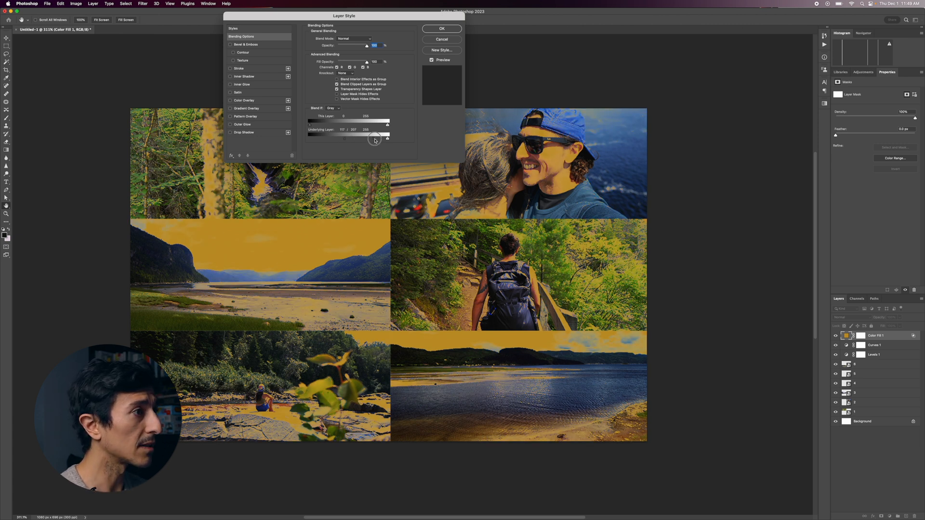
{"action": "left_click_drag", "start_coordinate": [375, 139], "coordinate": [309, 119]}
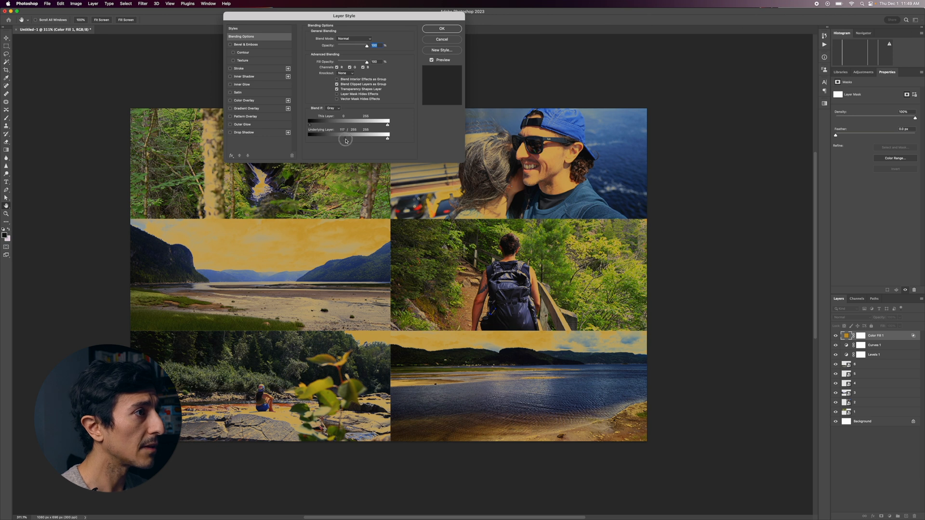
{"action": "left_click", "coordinate": [441, 28]}
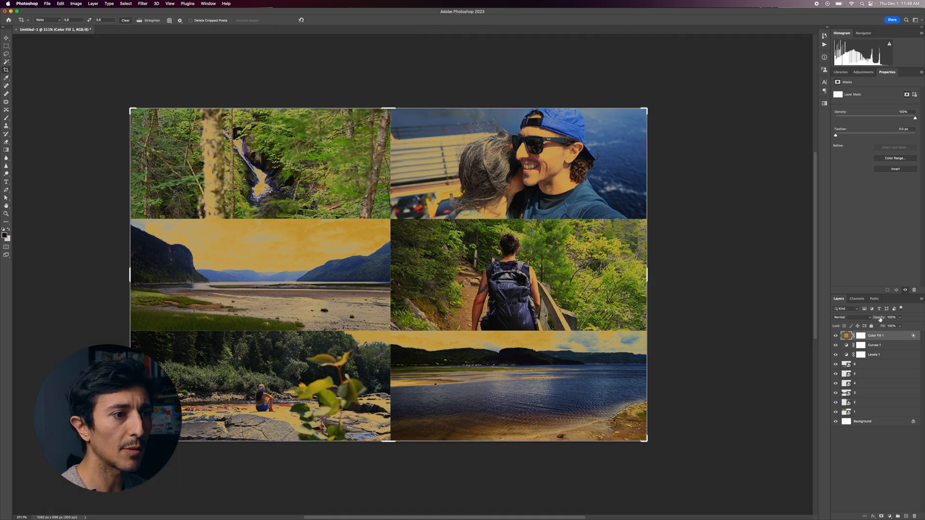
{"action": "left_click", "coordinate": [891, 317]}
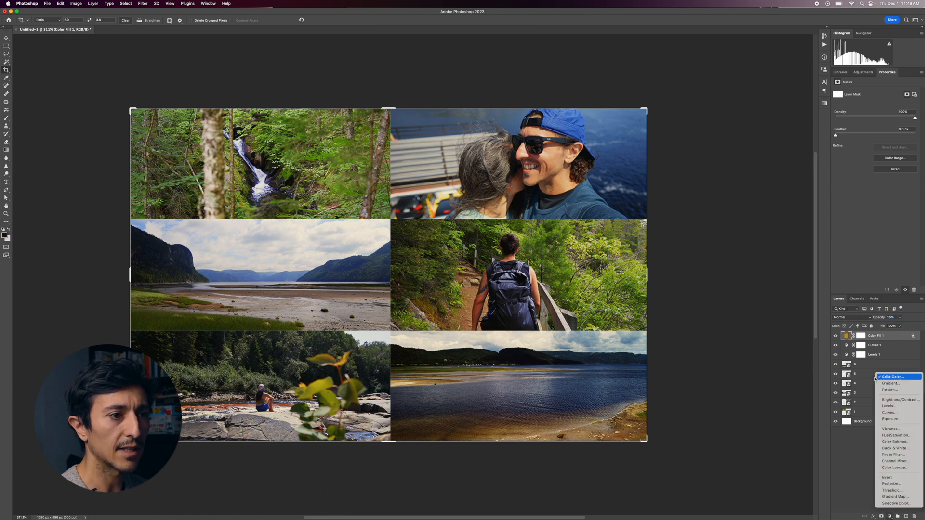
{"action": "left_click", "coordinate": [892, 377]}
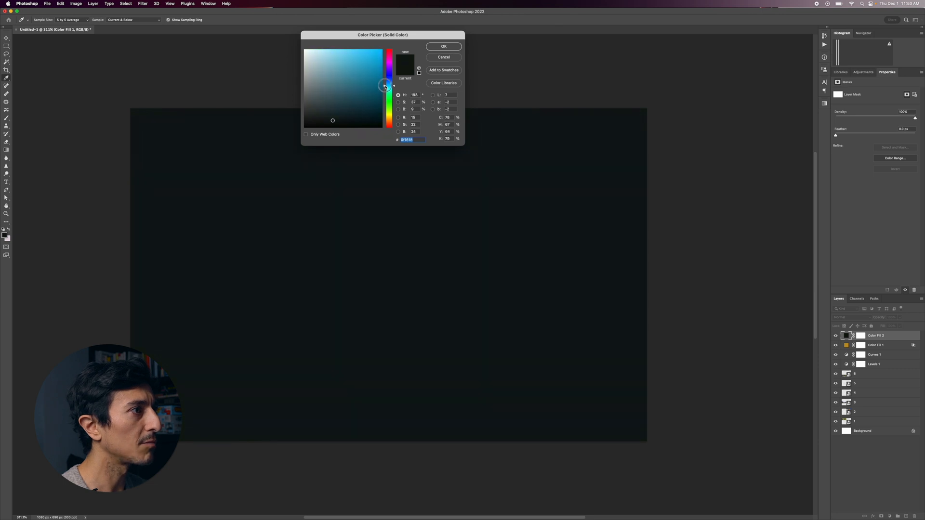
Step: Add a teal Solid Color fill and blend it into only the darker tones of the photos
{"action": "left_click", "coordinate": [443, 47]}
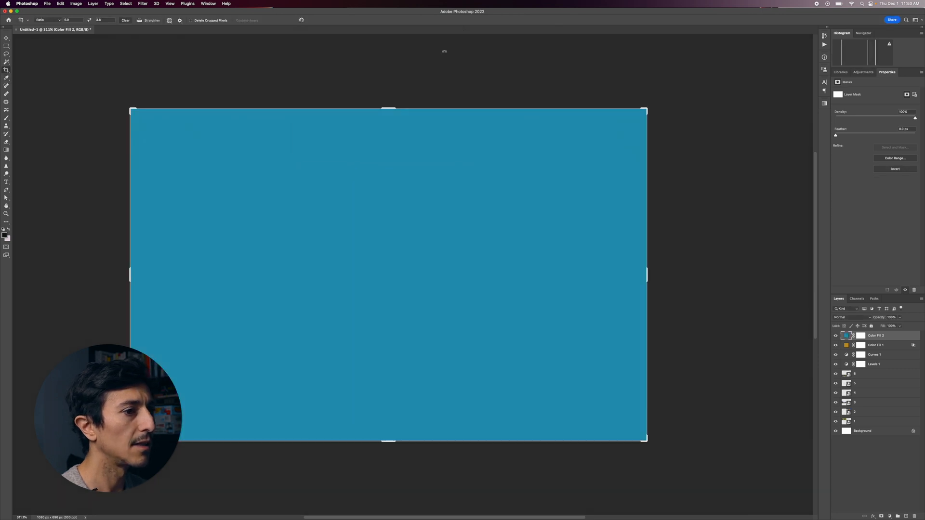
{"action": "double_click", "coordinate": [876, 335]}
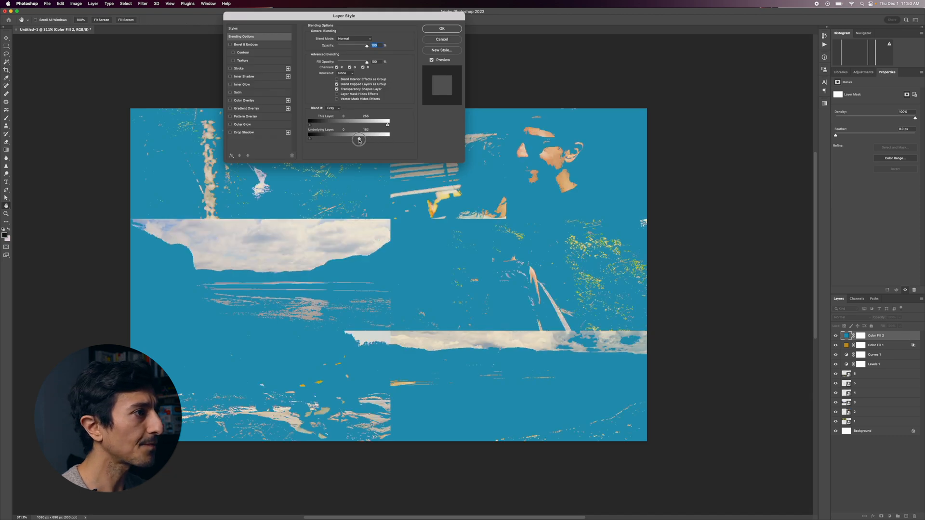
{"action": "left_click_drag", "start_coordinate": [359, 140], "coordinate": [351, 140]}
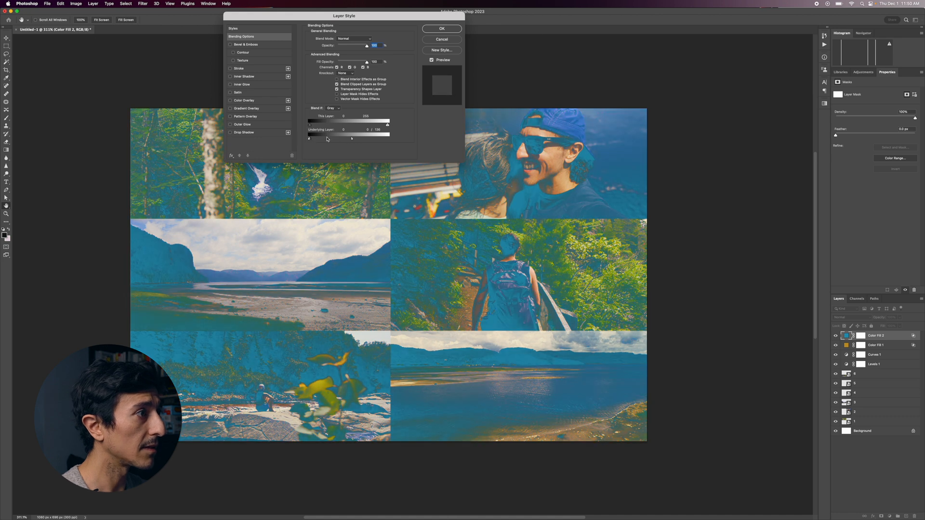
{"action": "left_click", "coordinate": [441, 28]}
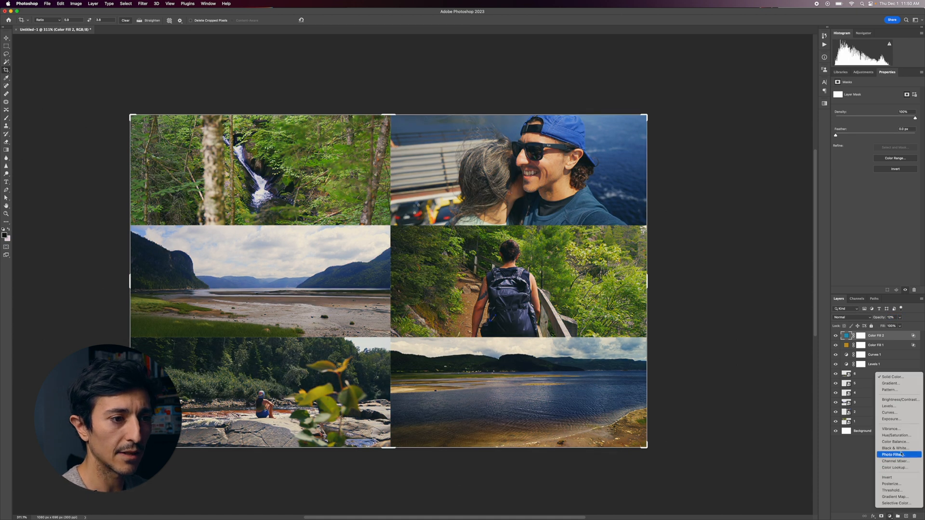
Step: Add a second Curves layer and a Black & White layer set to Hard Light blend mode
{"action": "left_click", "coordinate": [889, 413]}
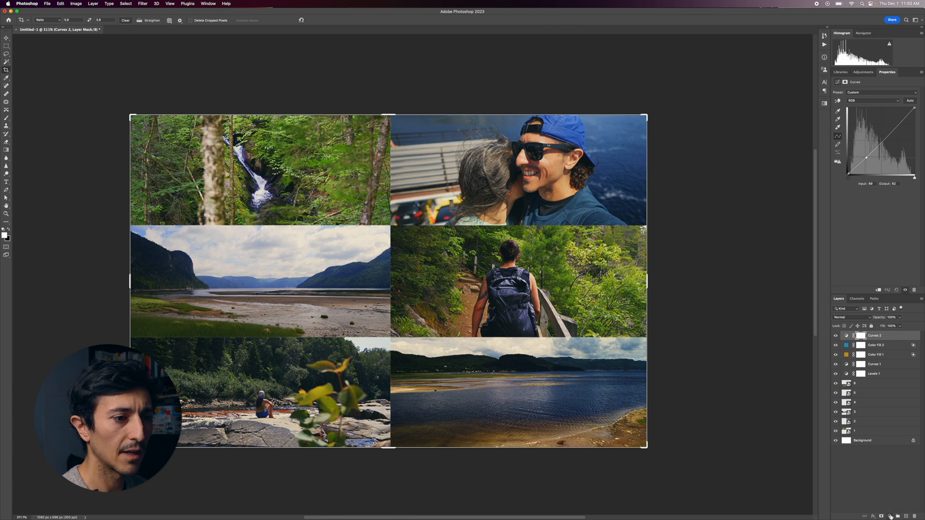
{"action": "left_click", "coordinate": [891, 516]}
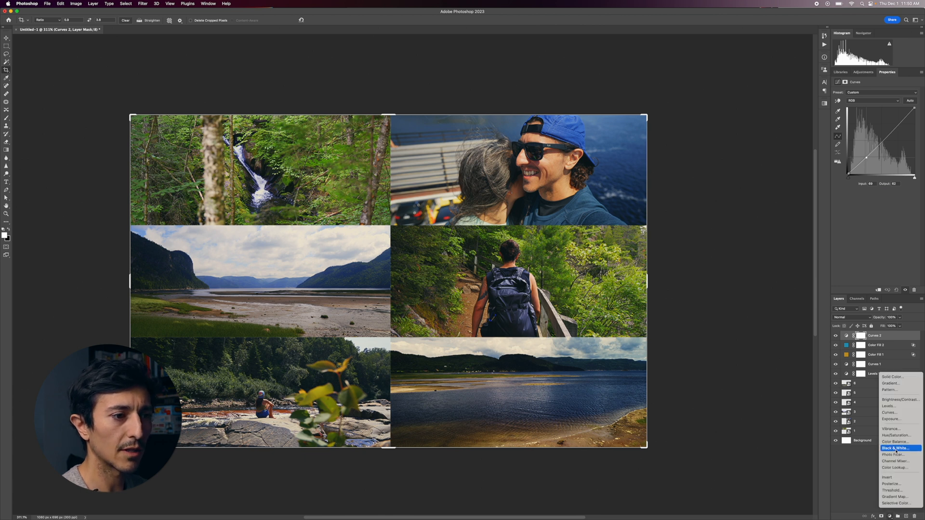
{"action": "left_click", "coordinate": [894, 448]}
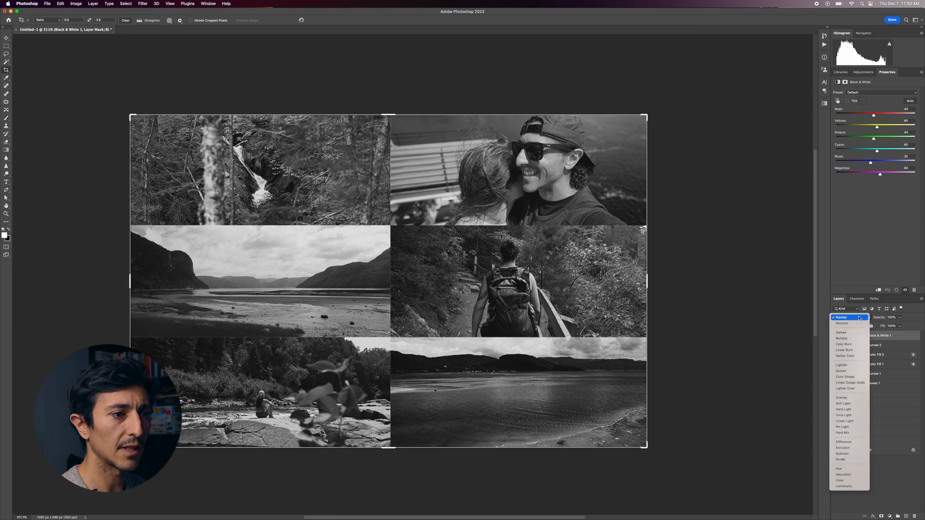
{"action": "left_click", "coordinate": [843, 410]}
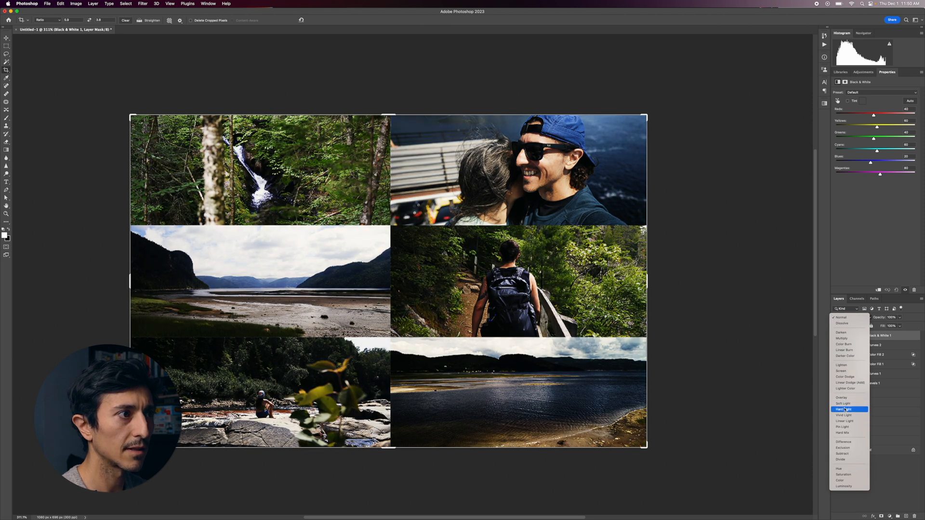
{"action": "left_click", "coordinate": [844, 410]}
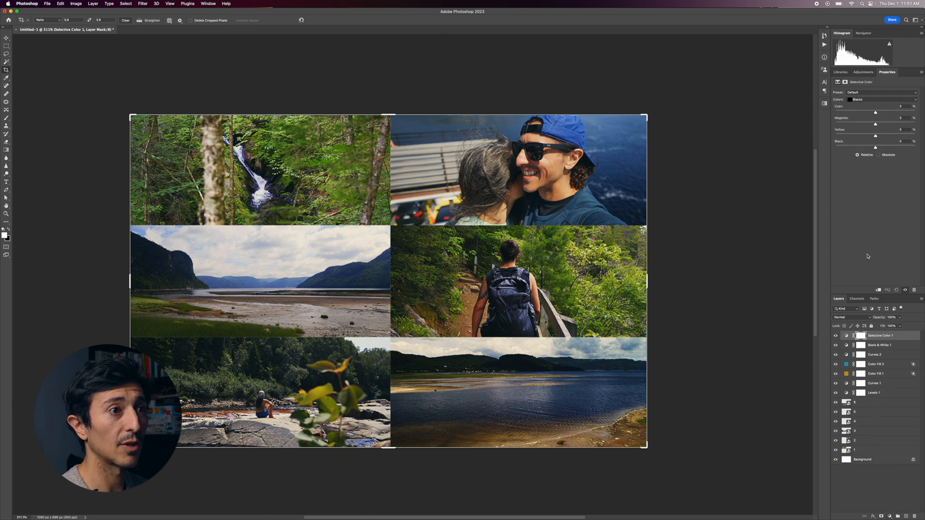
Step: Adjust the Yellows range of the Selective Color layer to warm the foliage
{"action": "left_click", "coordinate": [879, 100]}
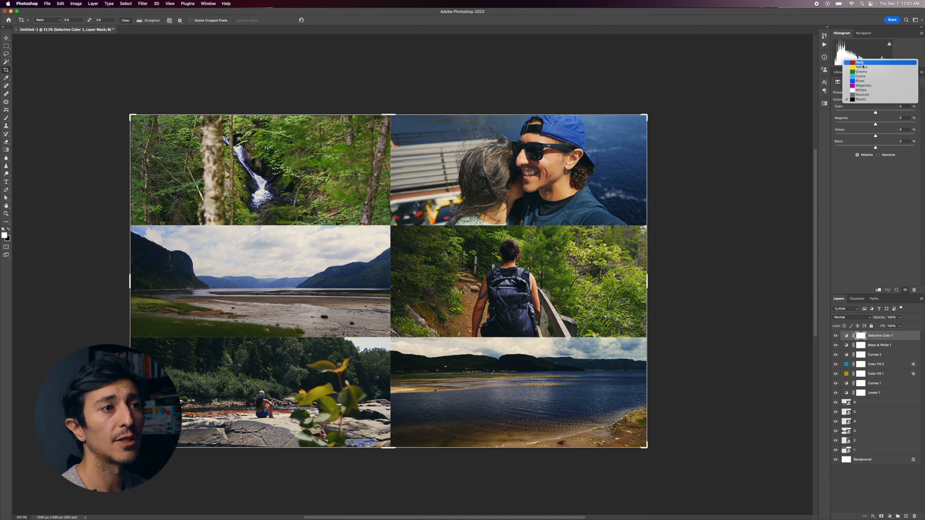
{"action": "left_click", "coordinate": [861, 67]}
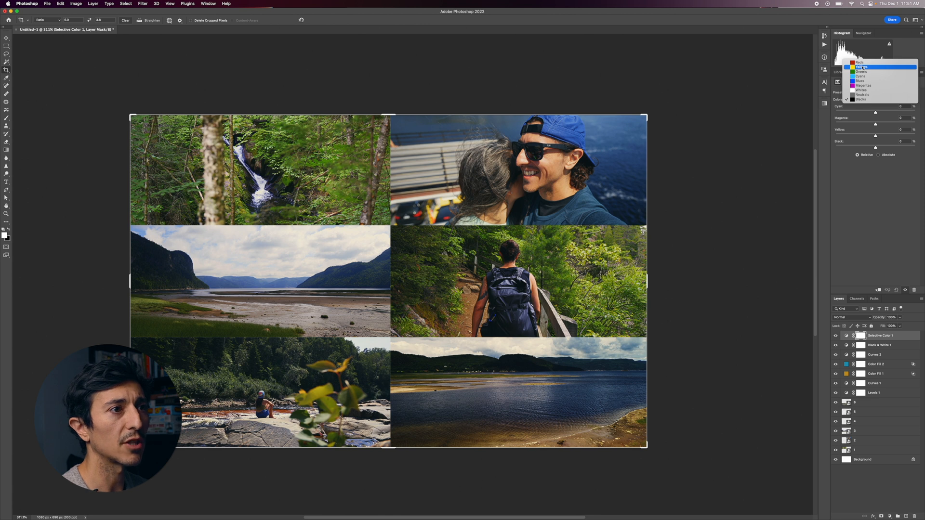
{"action": "left_click", "coordinate": [861, 67]}
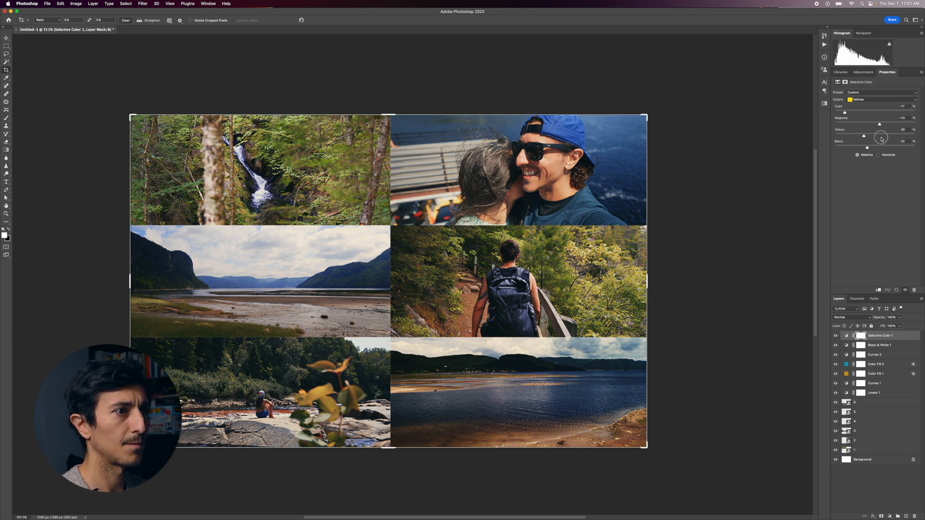
Step: Shift the Greens, Cyans and Blues ranges, deepening the water tones
{"action": "left_click", "coordinate": [878, 99]}
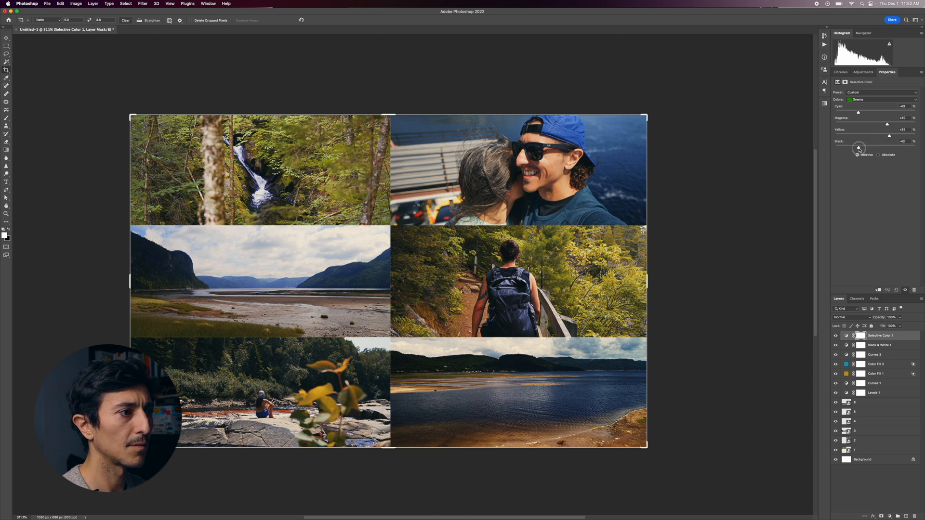
{"action": "left_click", "coordinate": [858, 99]}
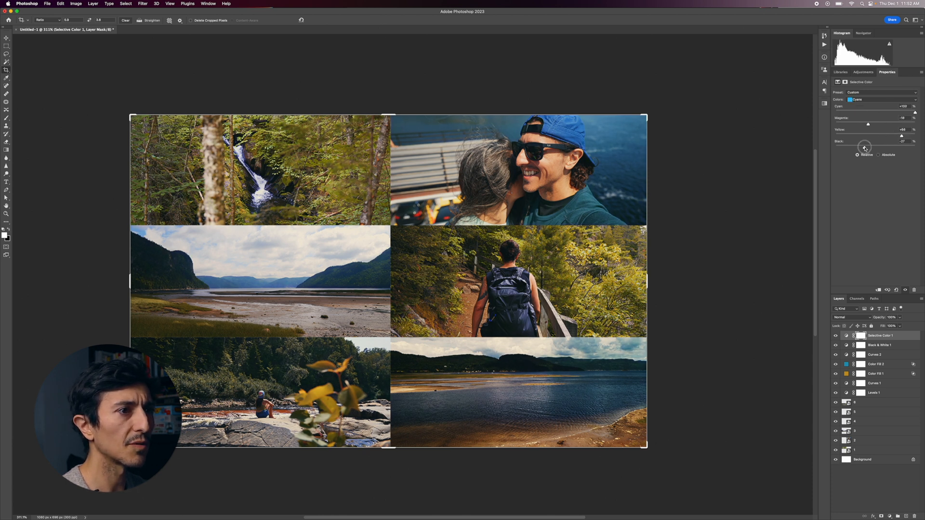
{"action": "left_click", "coordinate": [878, 99]}
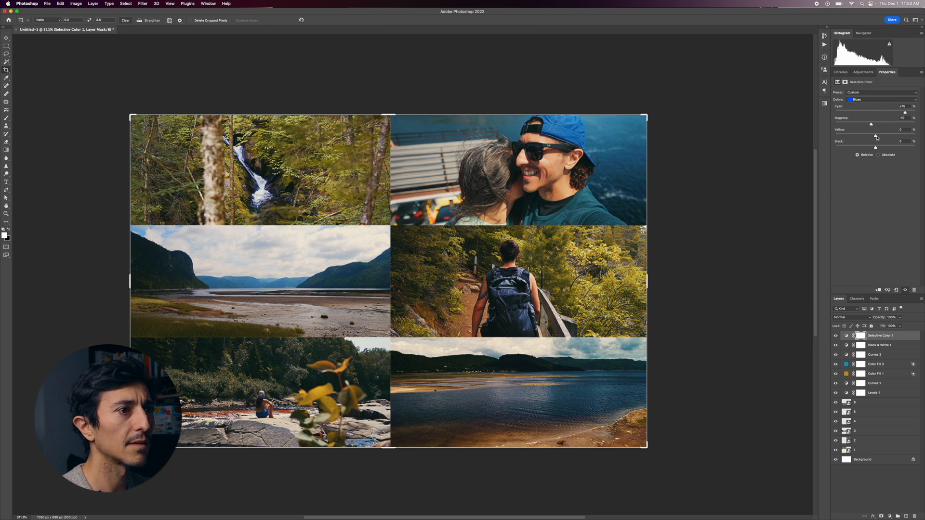
Step: Adjust the Whites and Neutrals ranges for a cooler overall tone
{"action": "left_click", "coordinate": [878, 99]}
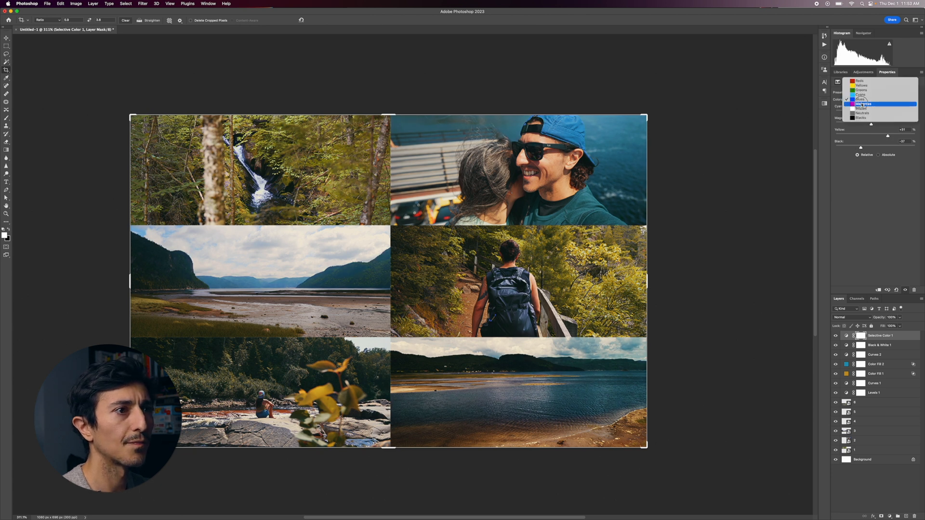
{"action": "left_click", "coordinate": [861, 109]}
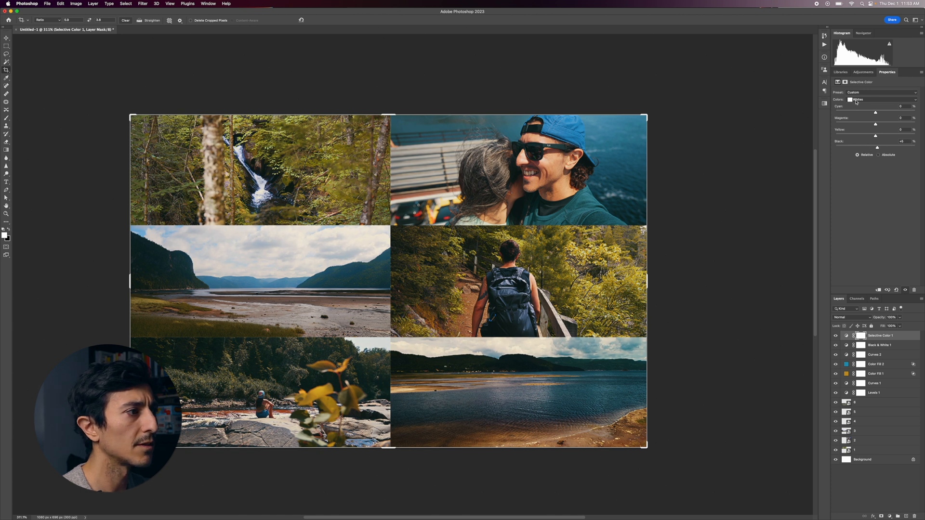
{"action": "left_click", "coordinate": [879, 99]}
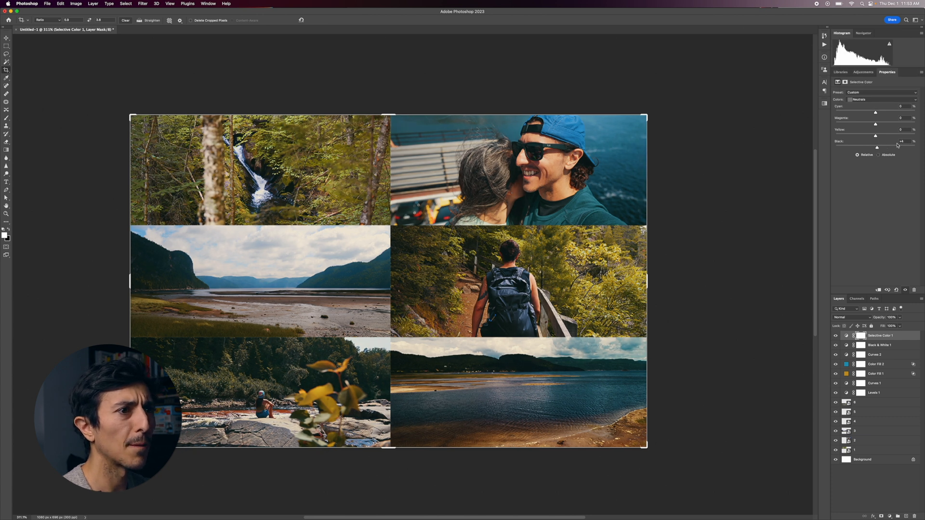
Step: Adjust the Blacks range to finish the moody colour grade
{"action": "left_click", "coordinate": [878, 100]}
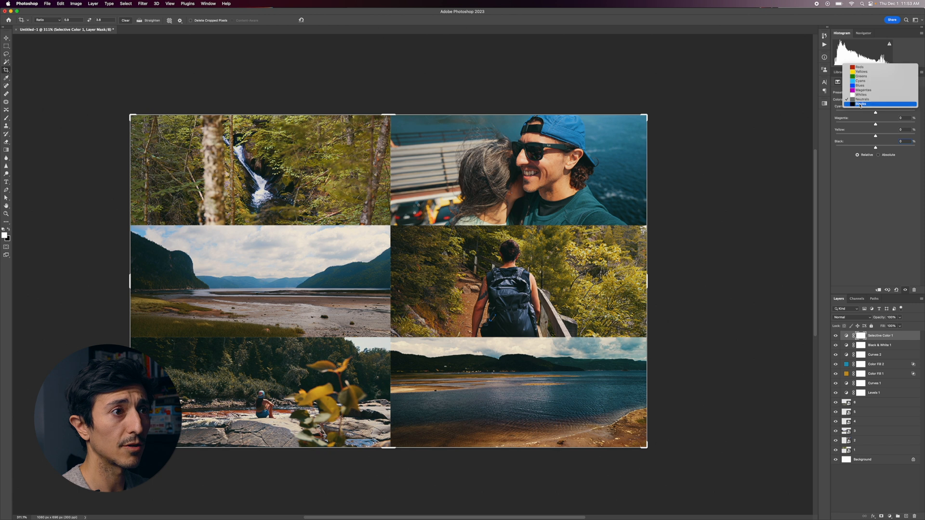
{"action": "left_click", "coordinate": [861, 103]}
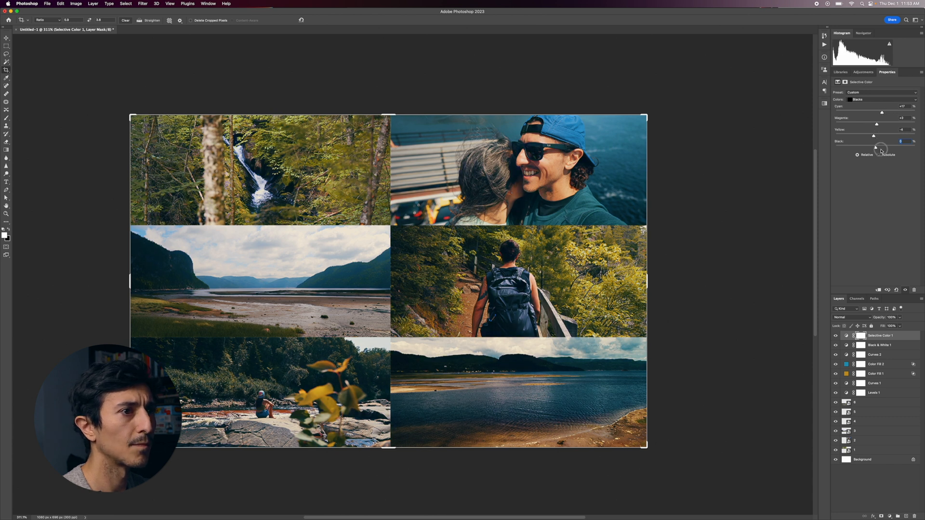
{"action": "left_click", "coordinate": [873, 402]}
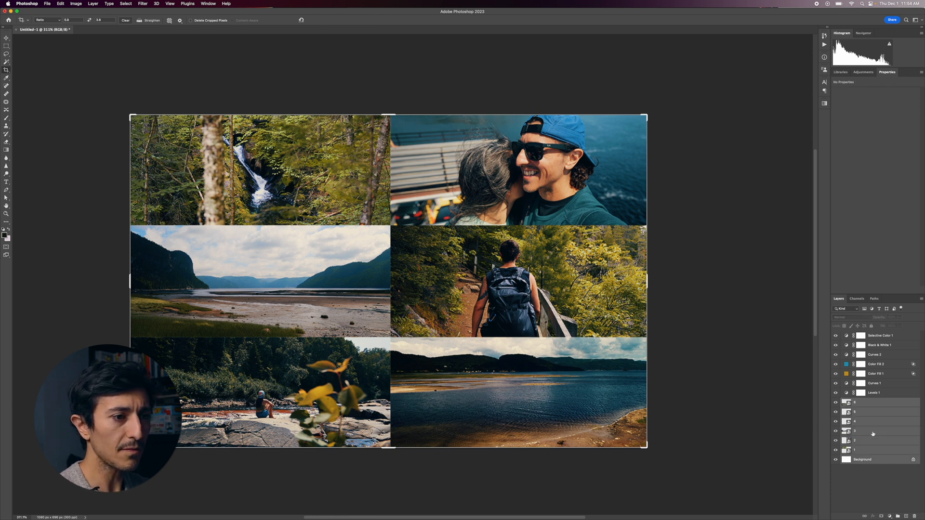
Step: Merge the six photo layers into a single Background layer beneath the adjustment stack
{"action": "right_click", "coordinate": [876, 411]}
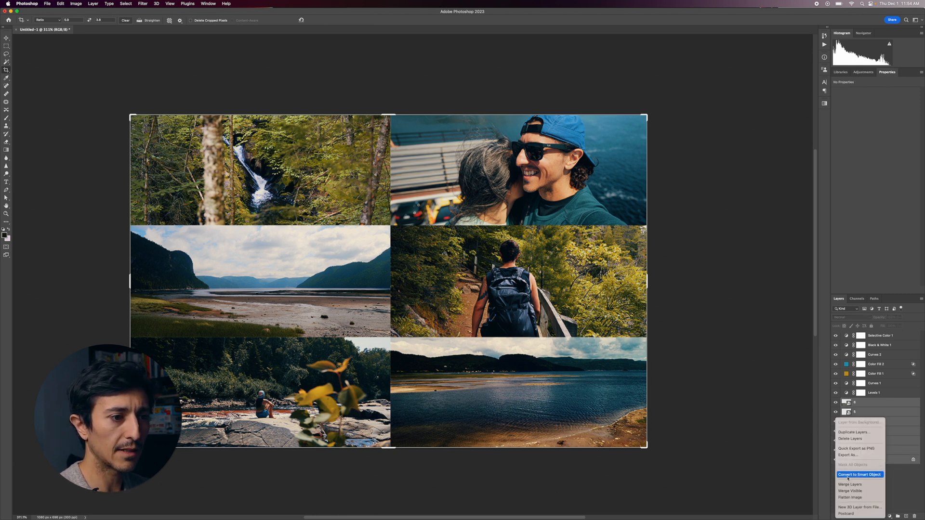
{"action": "left_click", "coordinate": [850, 485]}
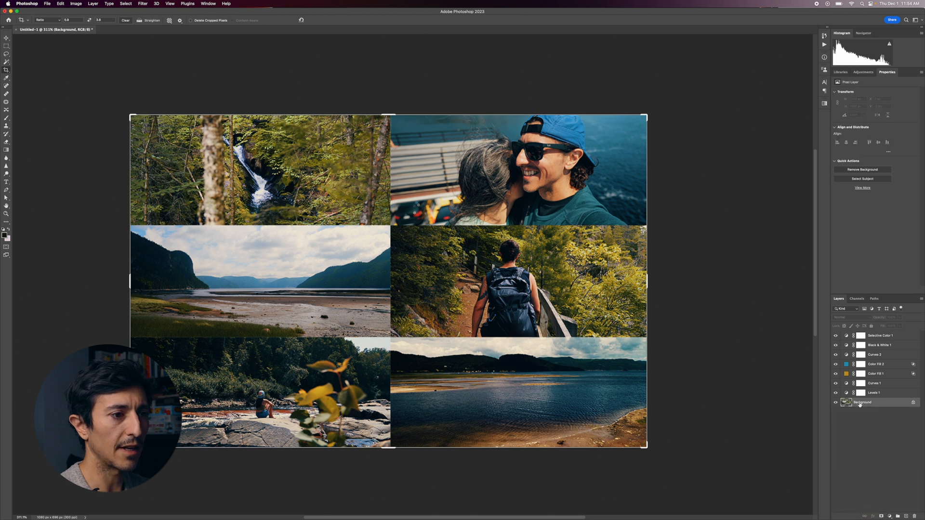
{"action": "left_click", "coordinate": [46, 4]}
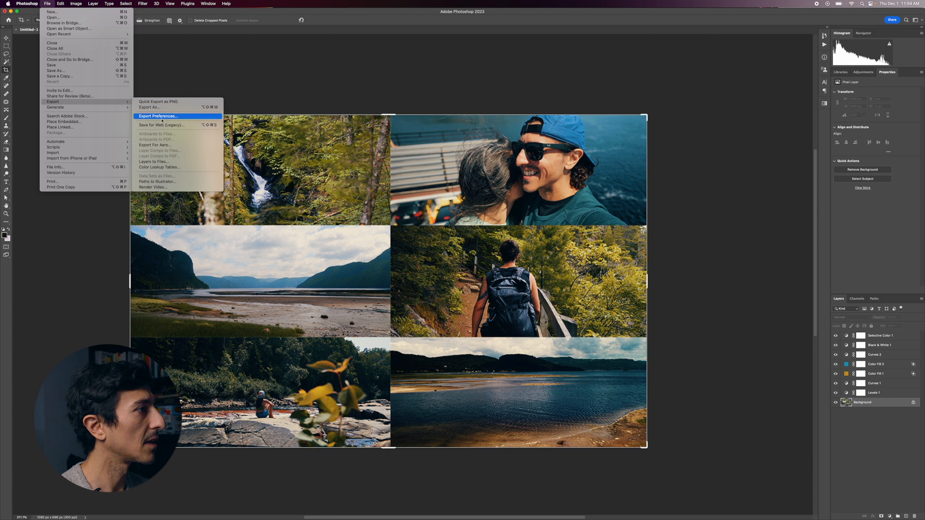
{"action": "mouse_move", "coordinate": [158, 167]}
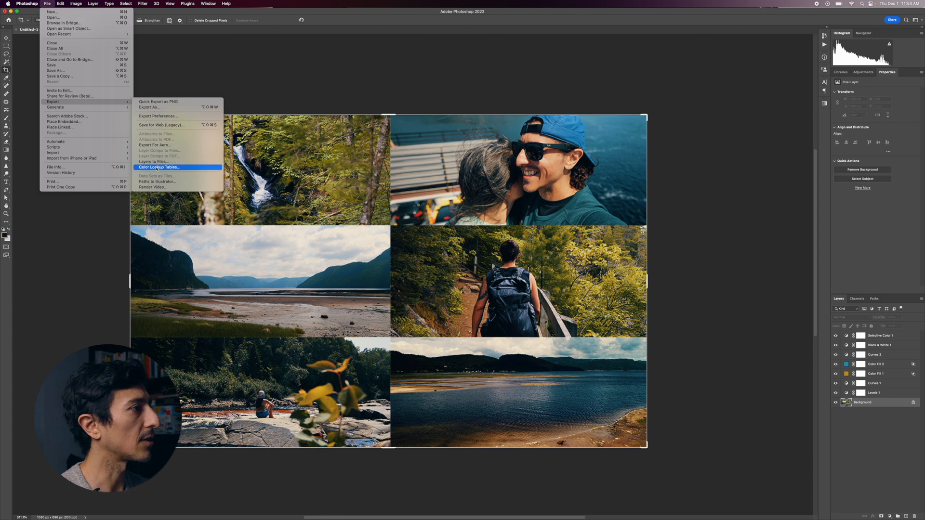
Step: Export the grade as colour lookup tables named 'LUT TUTO', including a CUBE file
{"action": "left_click", "coordinate": [159, 167]}
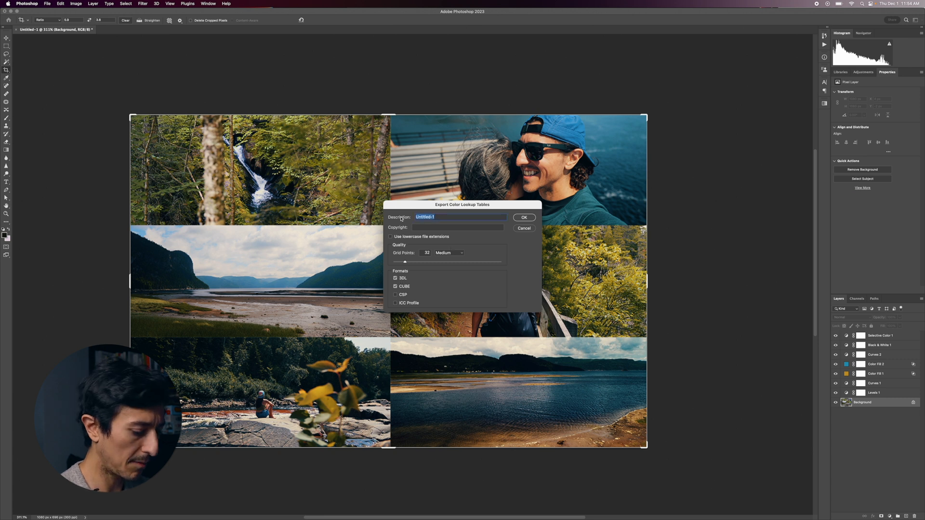
{"action": "type", "text": "LUT TUTO"}
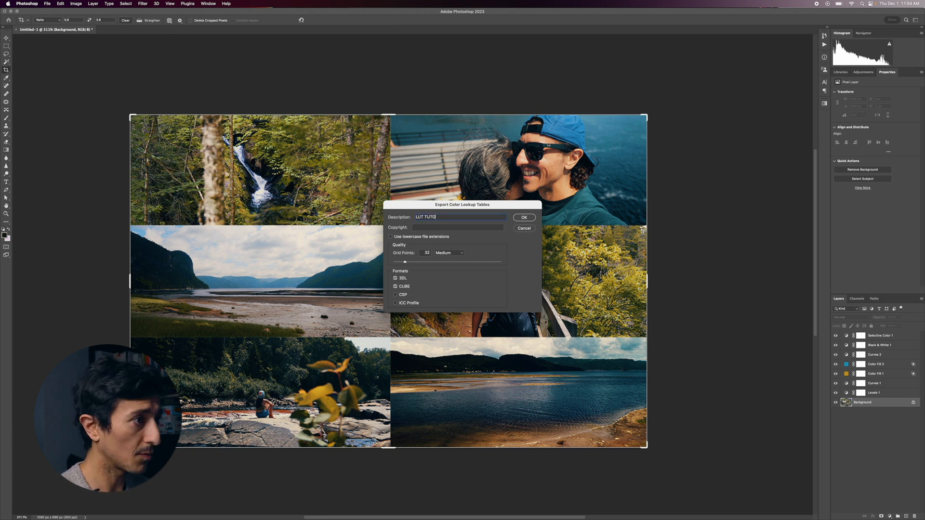
{"action": "left_click", "coordinate": [522, 217]}
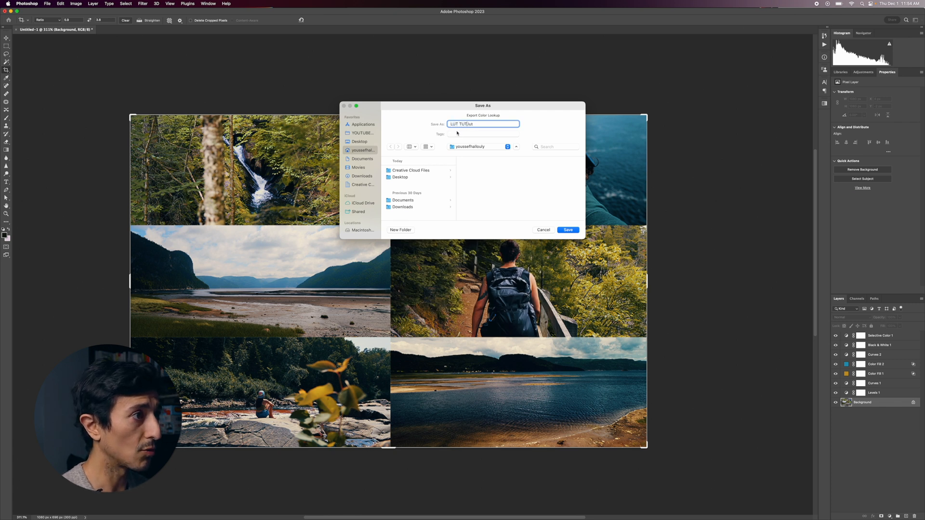
{"action": "left_click", "coordinate": [566, 229]}
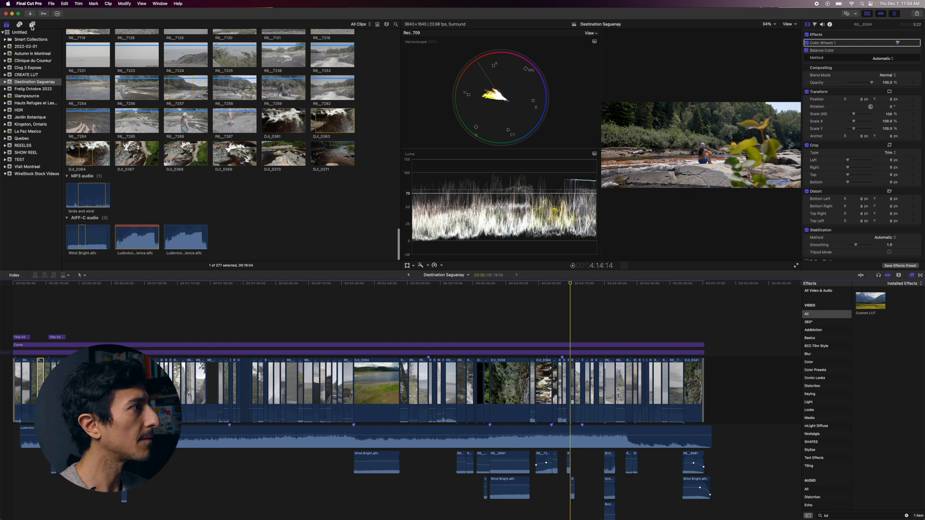
Step: Add a full-length Adjustment Layer title over the timeline with the Custom LUT effect
{"action": "left_click", "coordinate": [18, 24]}
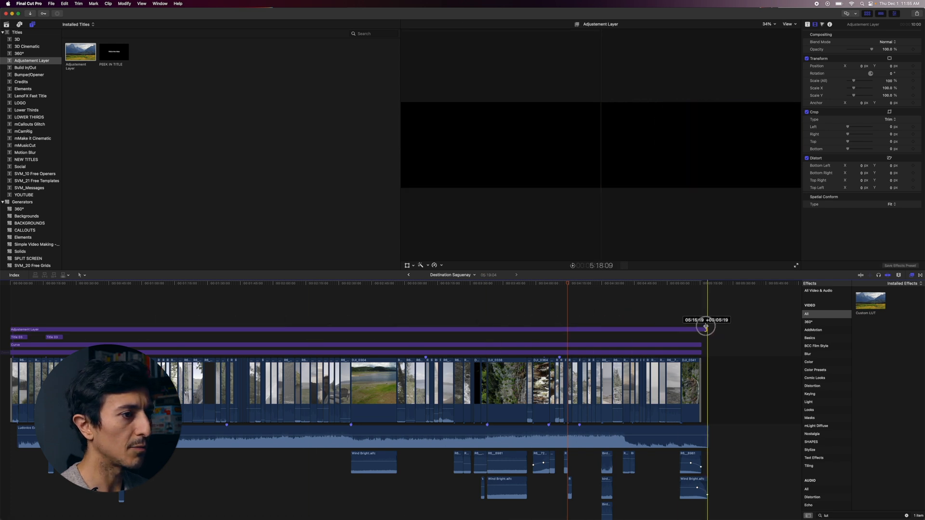
{"action": "left_click", "coordinate": [368, 285]}
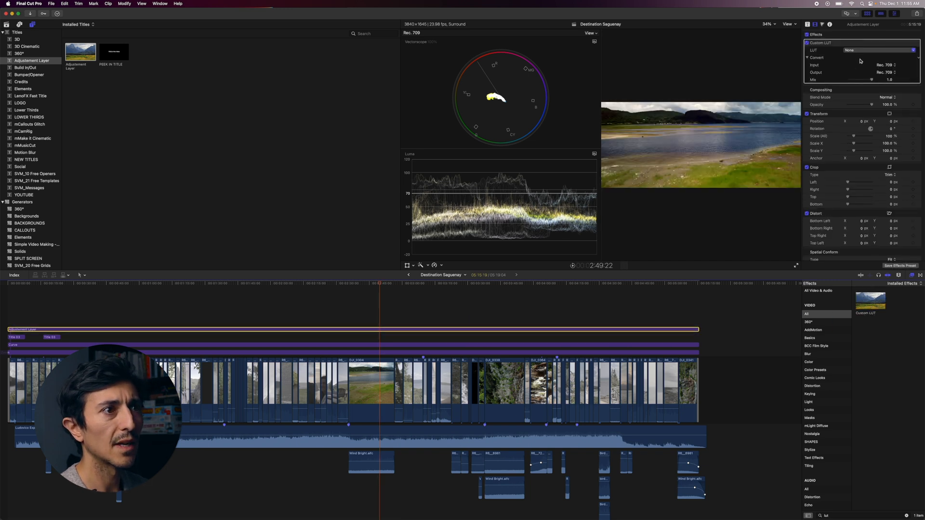
Step: Choose LUT TUTO.CUBE from disk as the custom LUT
{"action": "left_click", "coordinate": [879, 49]}
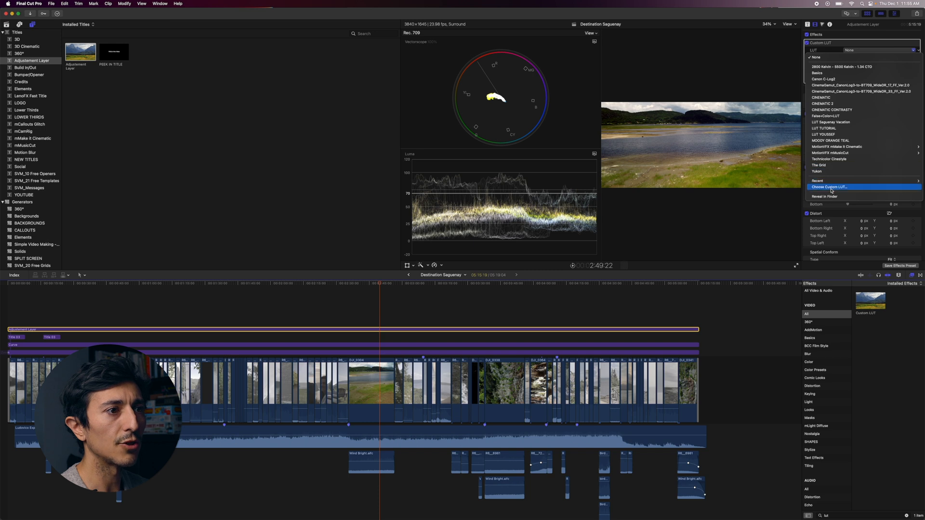
{"action": "left_click", "coordinate": [828, 187]}
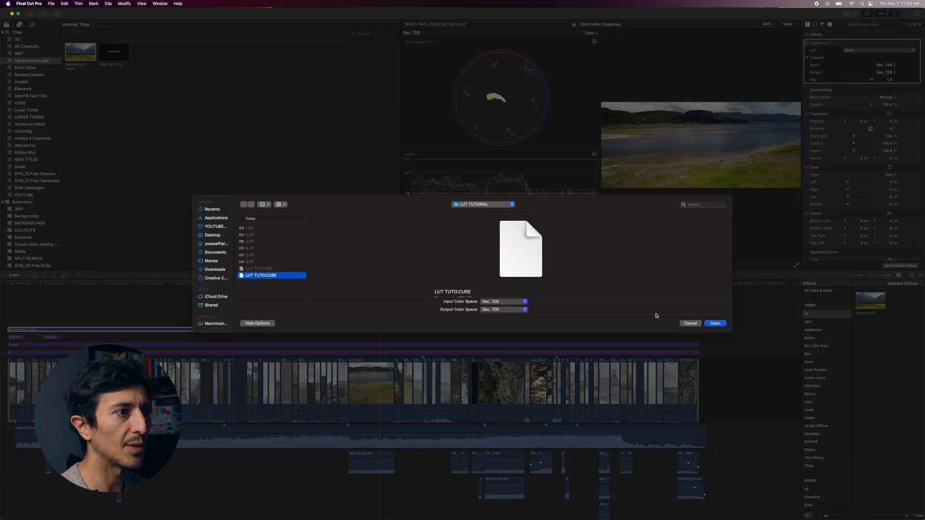
Step: Load LUT TUTO.CUBE, lower the Mix to 0.7 and preview another shot
{"action": "left_click", "coordinate": [714, 323]}
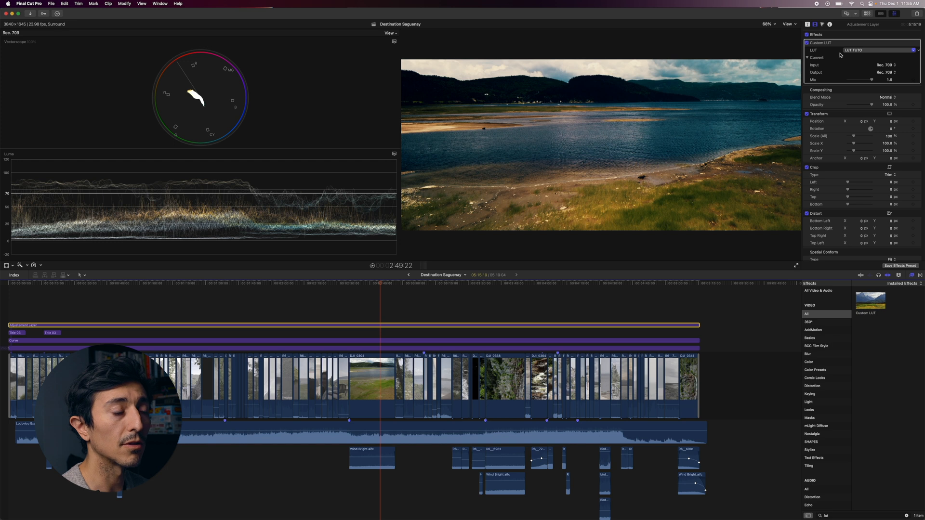
{"action": "mouse_move", "coordinate": [878, 80]}
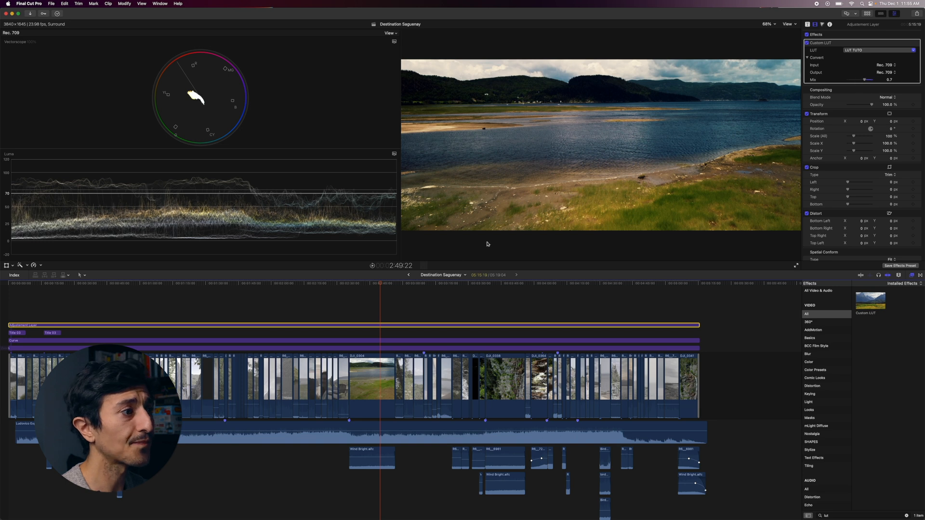
{"action": "left_click", "coordinate": [251, 286]}
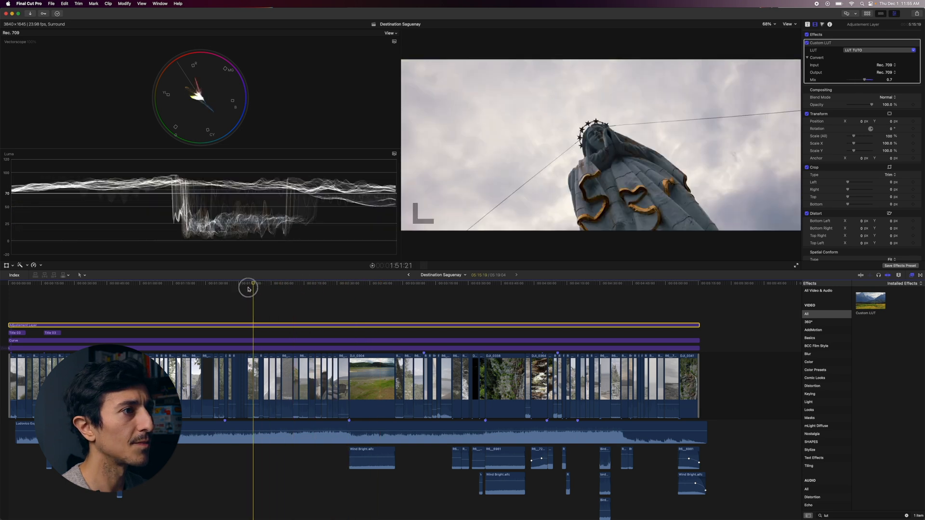